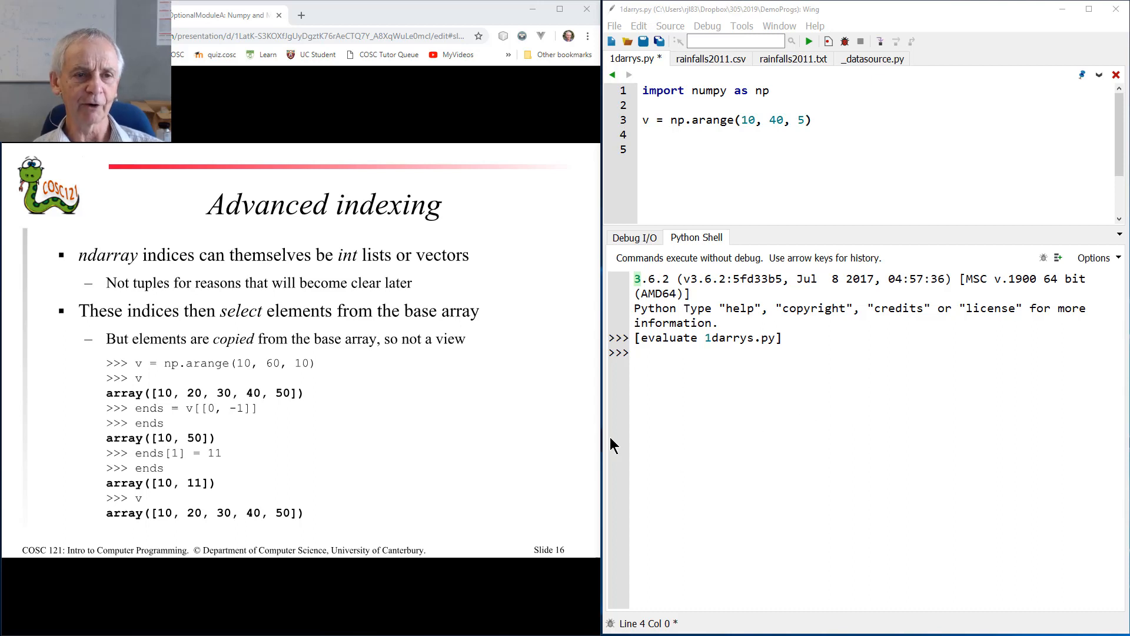
pyautogui.moveTo(421, 220)
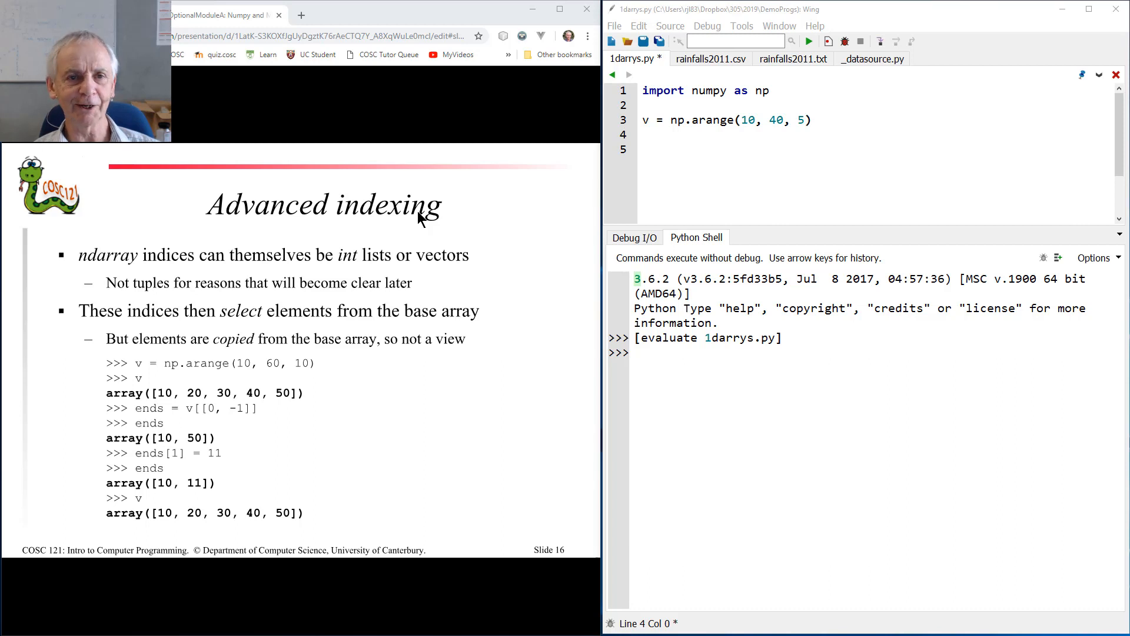
pyautogui.moveTo(418, 224)
pyautogui.write('v')
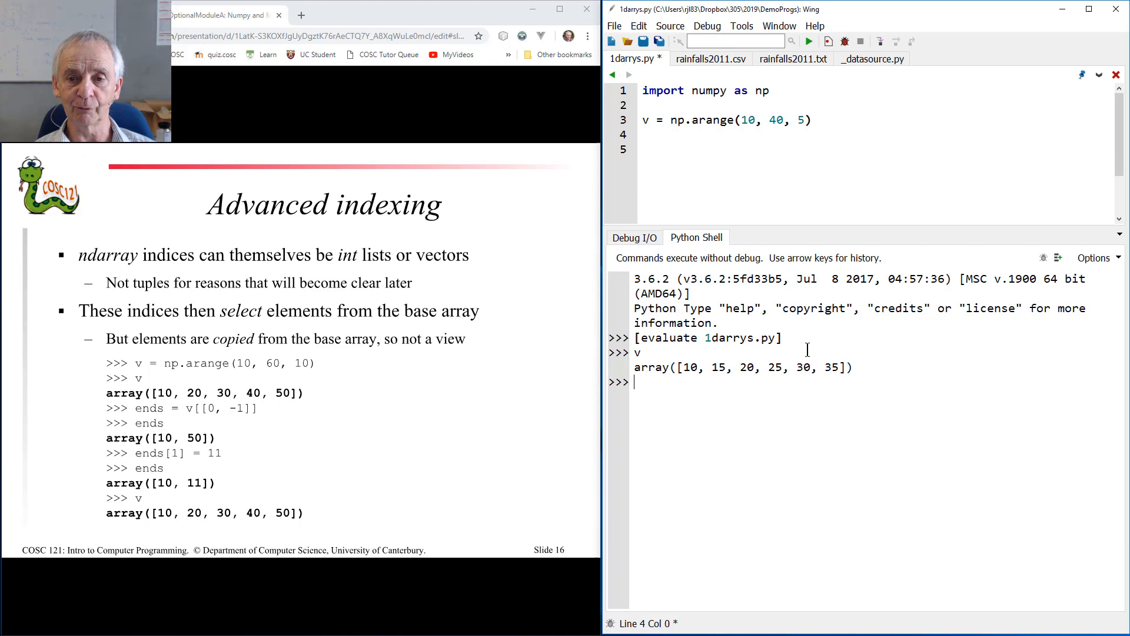
pyautogui.moveTo(686, 136)
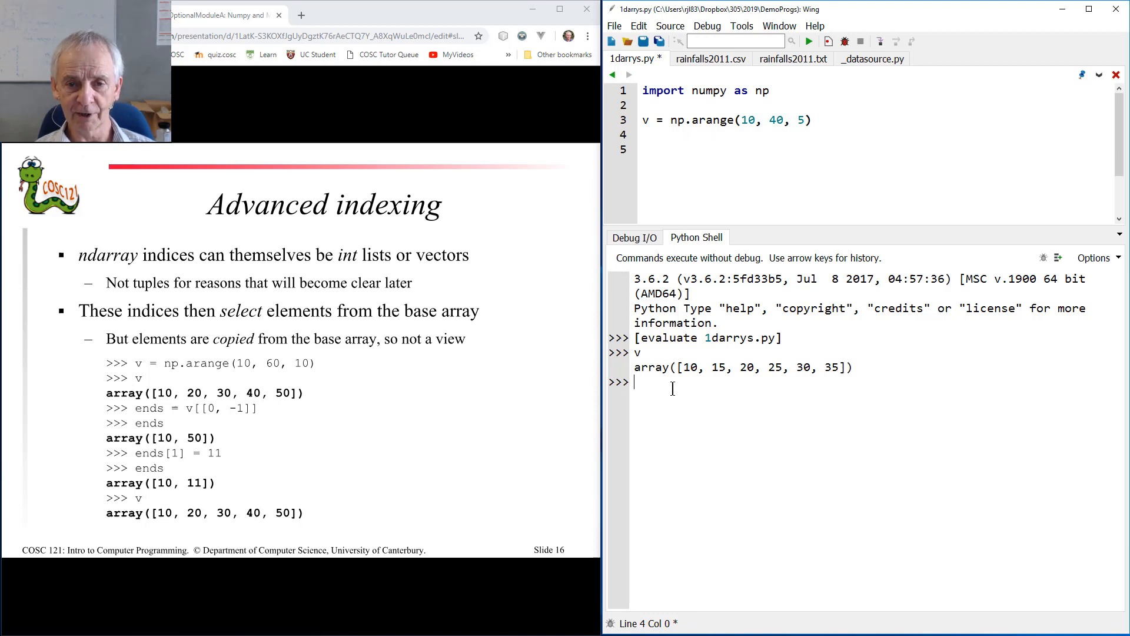
# Evaluate v[2] giving 20 and v[2:4] giving array([20, 25]) in the Python shell.
pyautogui.write('v[2')
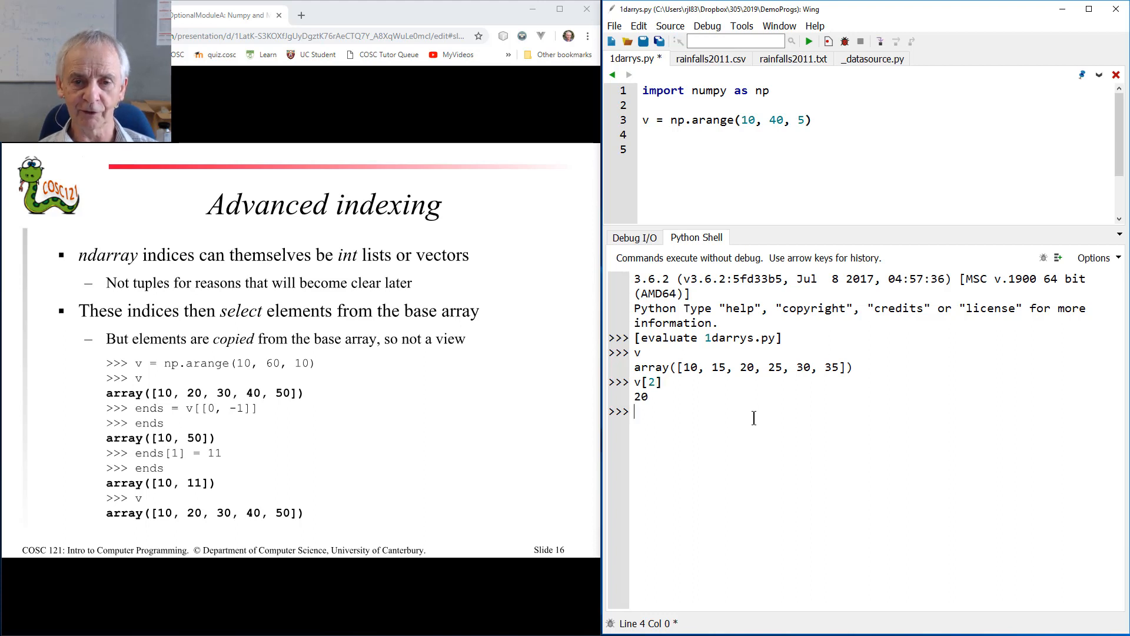
pyautogui.write('v[')
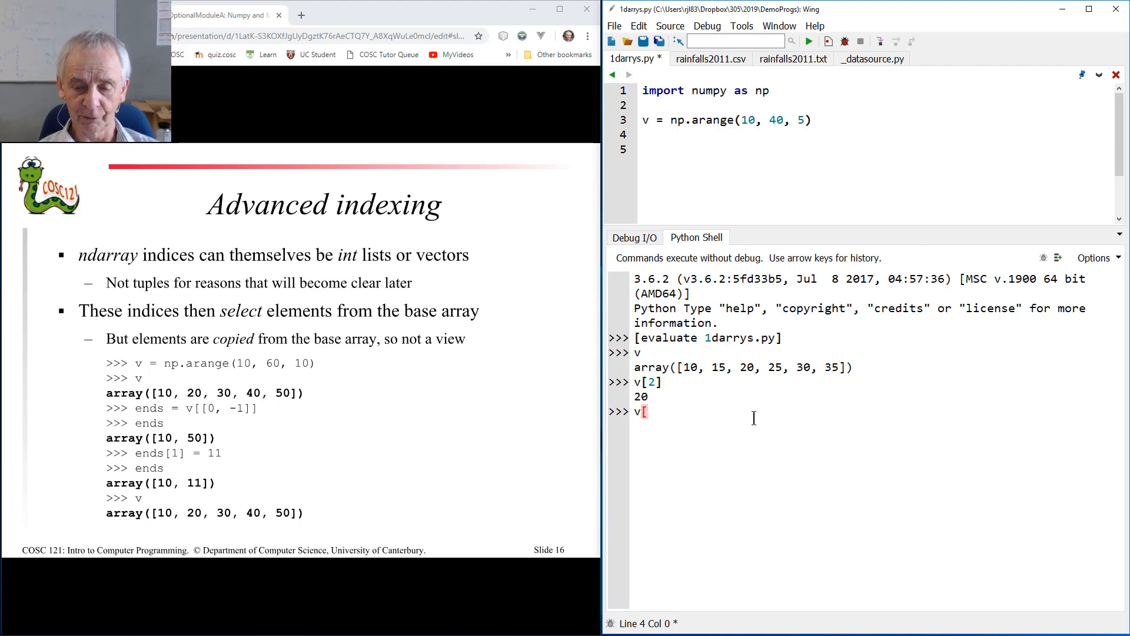
pyautogui.write('2')
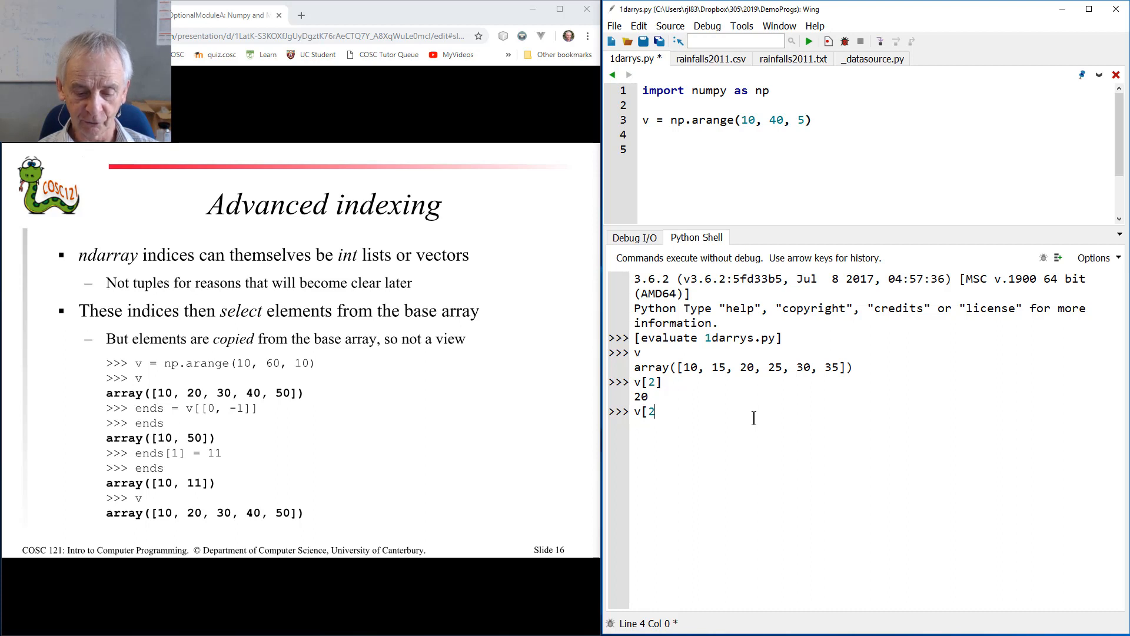
pyautogui.write(':4]')
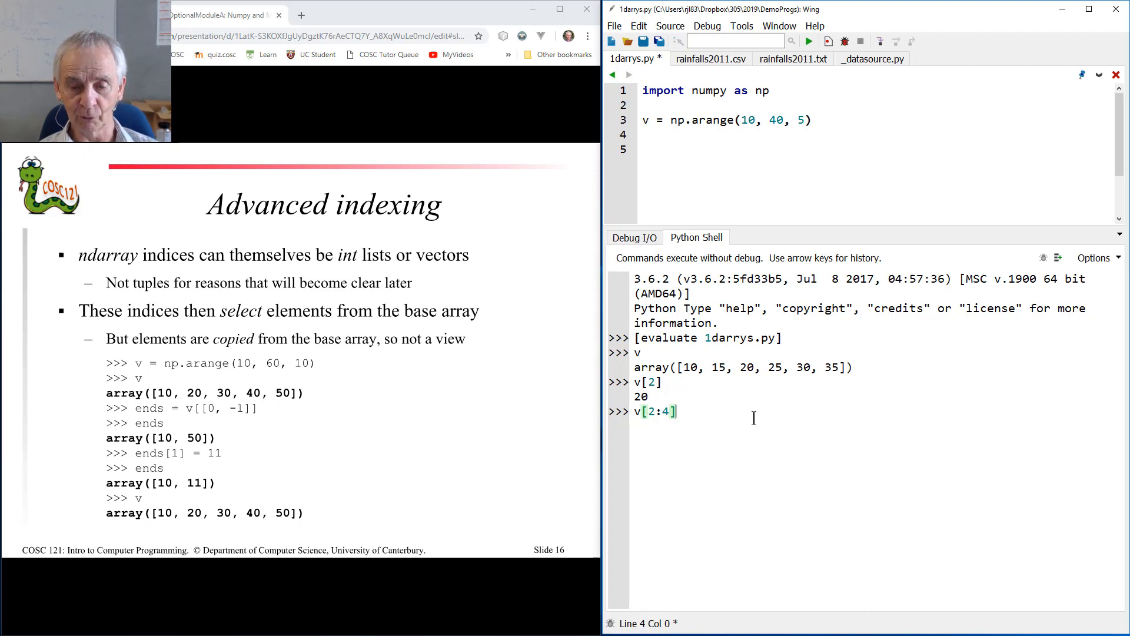
pyautogui.press('Return')
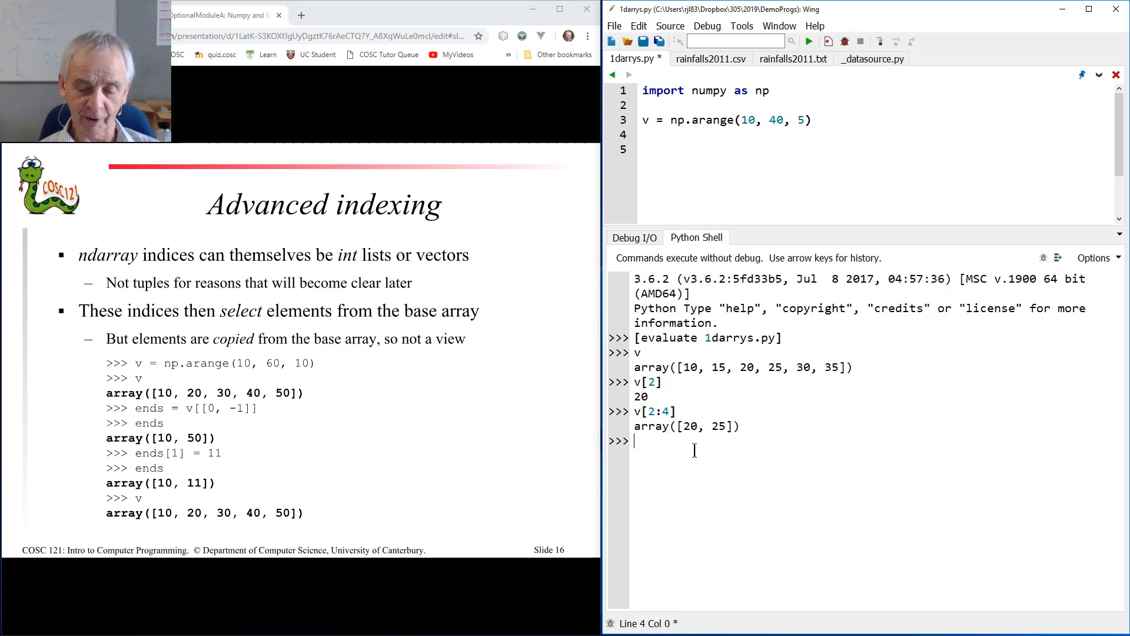
# Enter v[[2, 0, -1]] so advanced indexing returns array([20, 10, 35]).
pyautogui.write('v[')
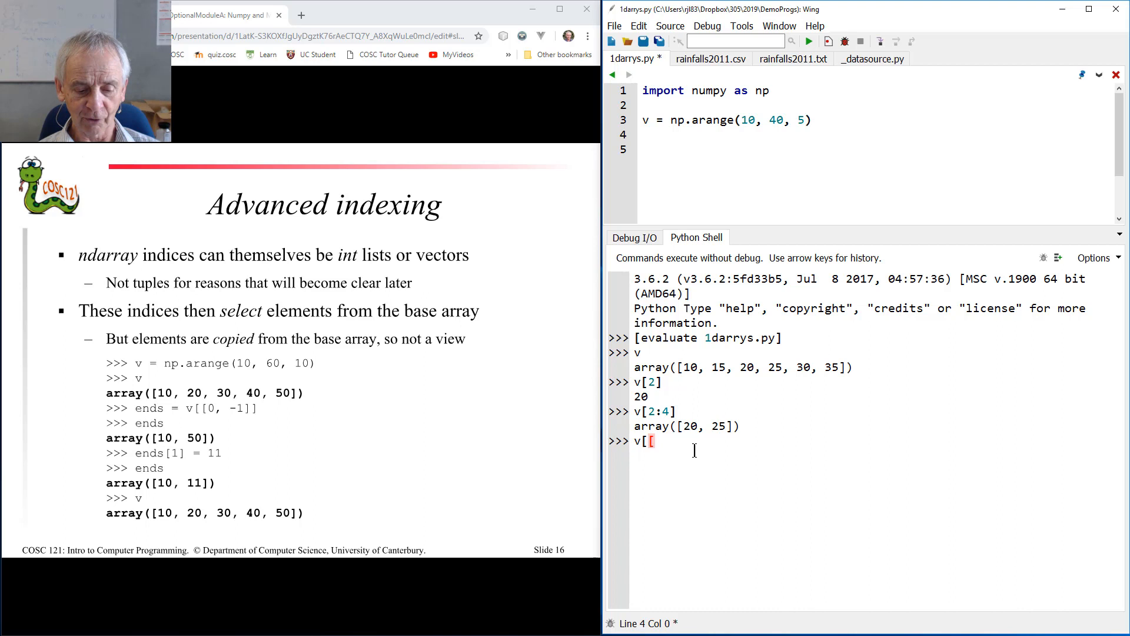
pyautogui.write('[2,')
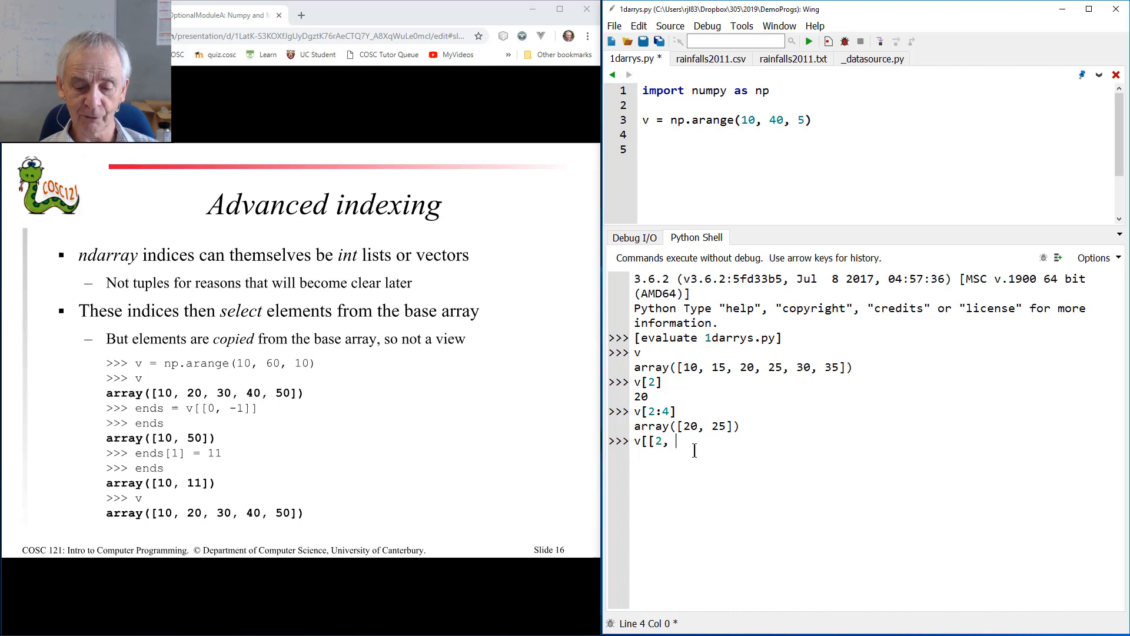
pyautogui.write('0, -1')
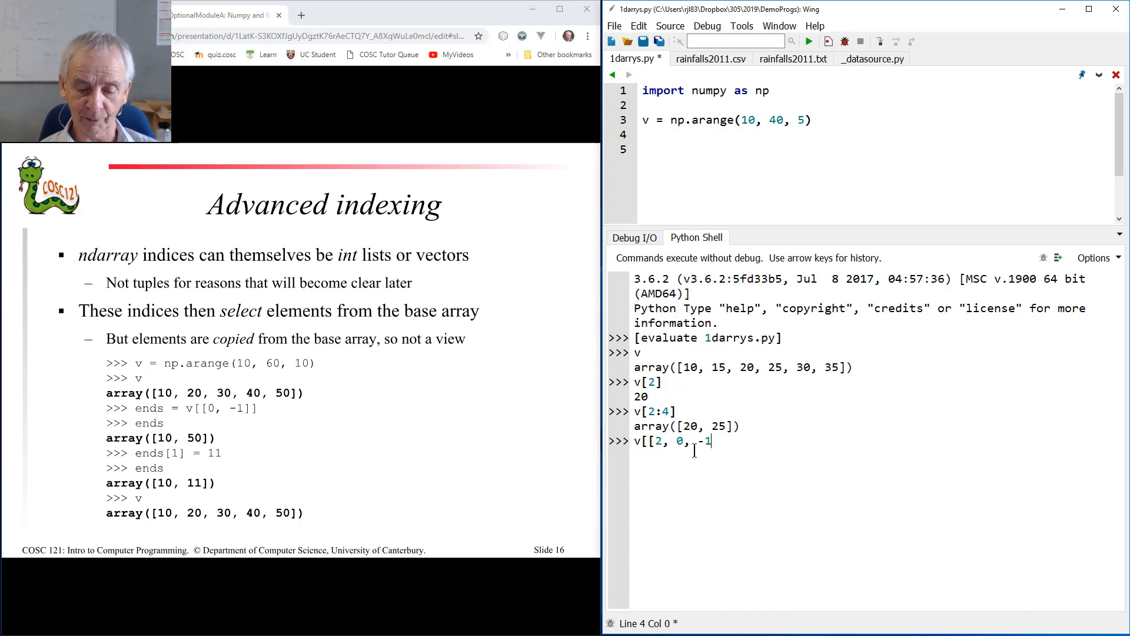
pyautogui.write(']]')
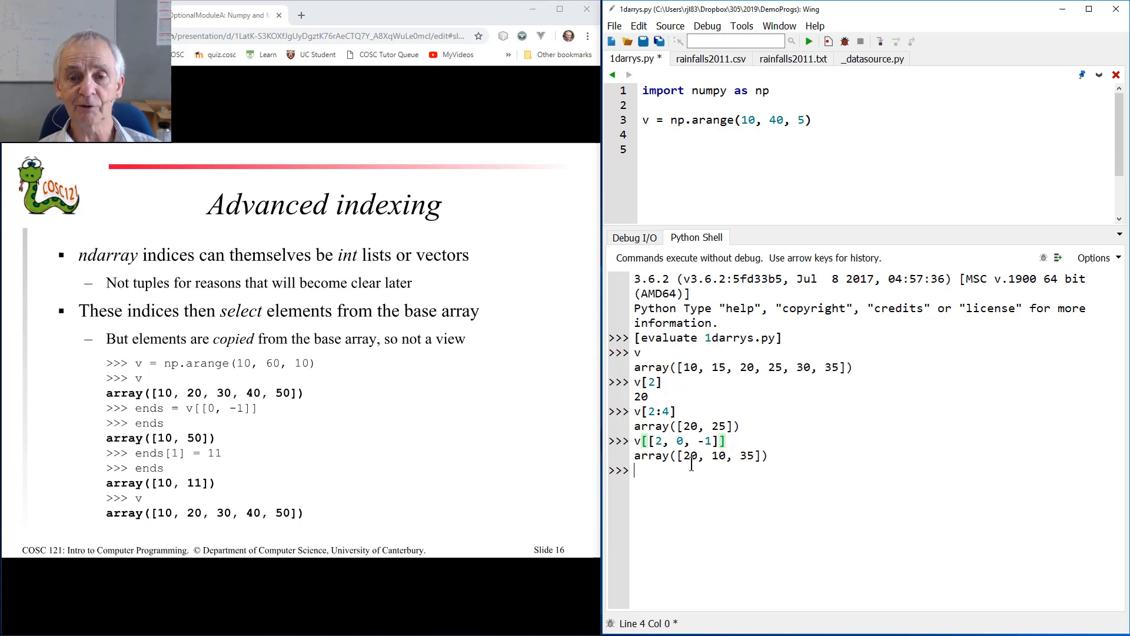
pyautogui.moveTo(755, 368)
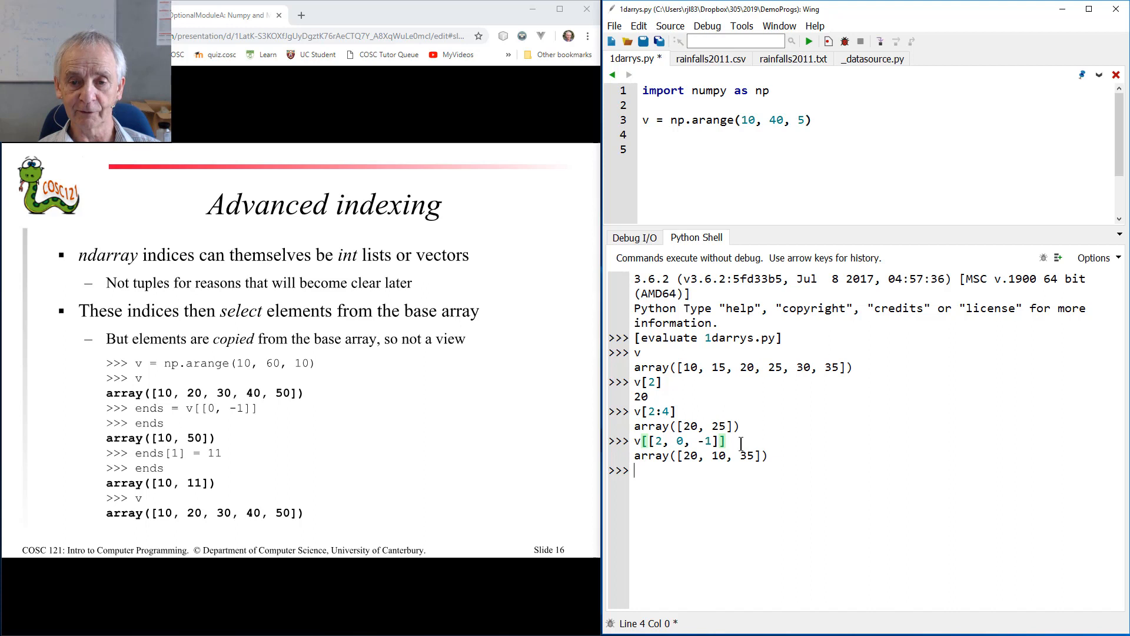
pyautogui.moveTo(667, 475)
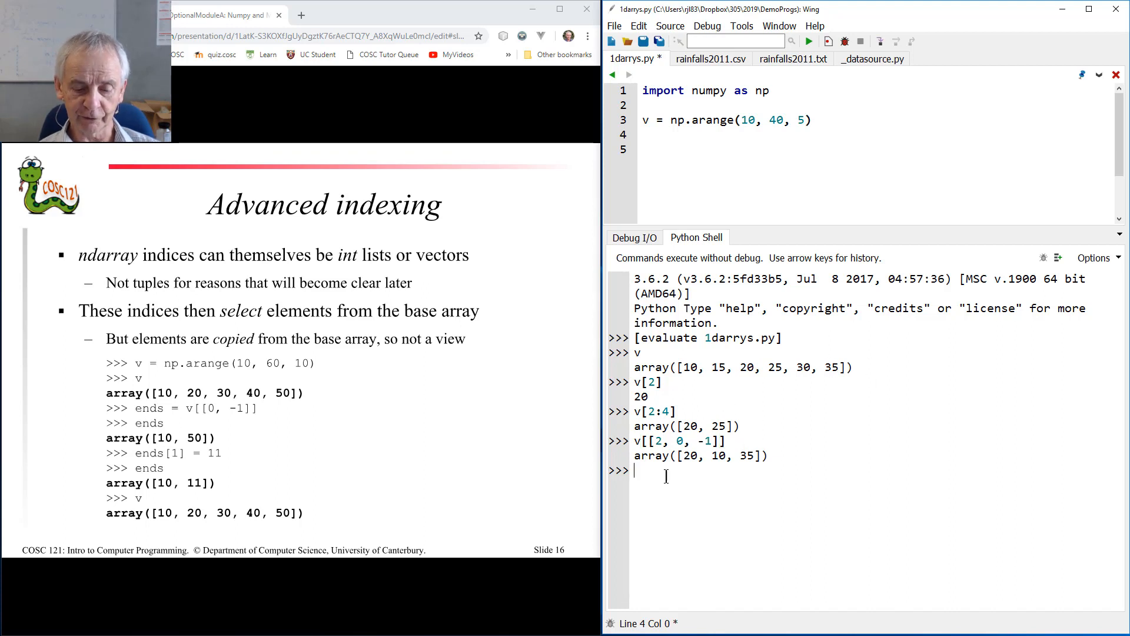
# Assign index = [2, 0, -1] and evaluate v[index] to get array([20, 10, 35]).
pyautogui.write('index = [2, 0, -1')
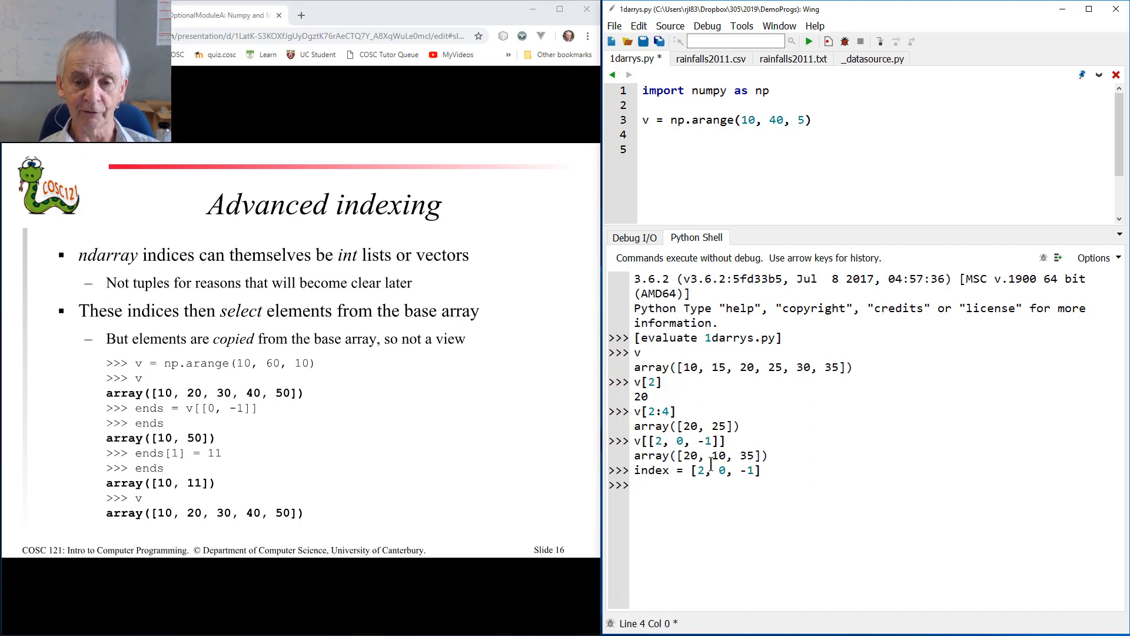
pyautogui.write('v[ind')
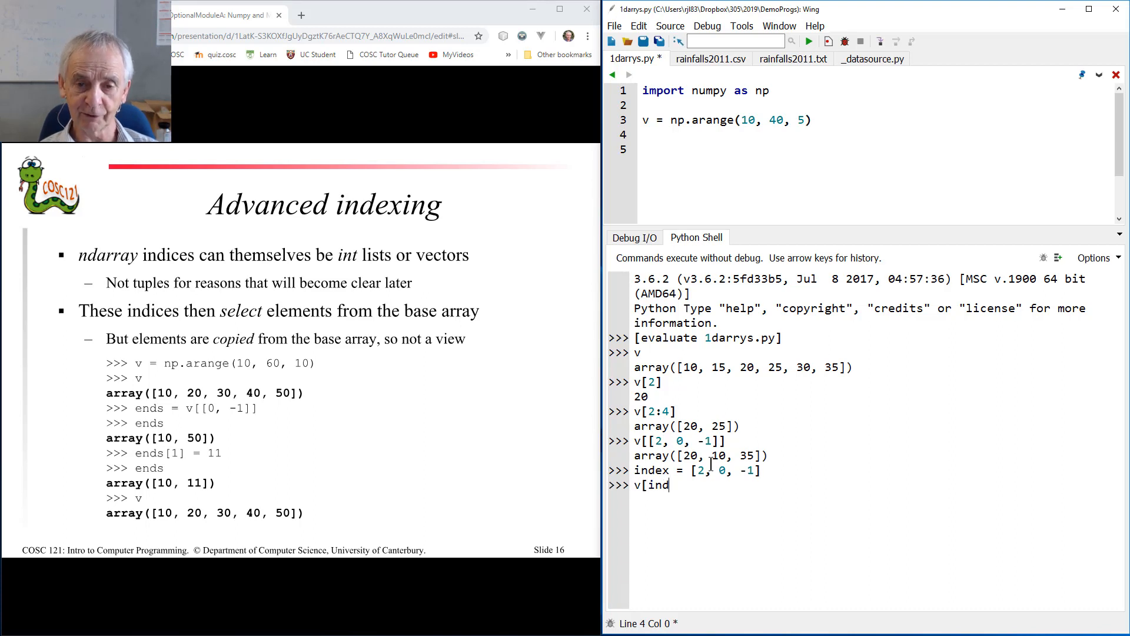
pyautogui.press('Return')
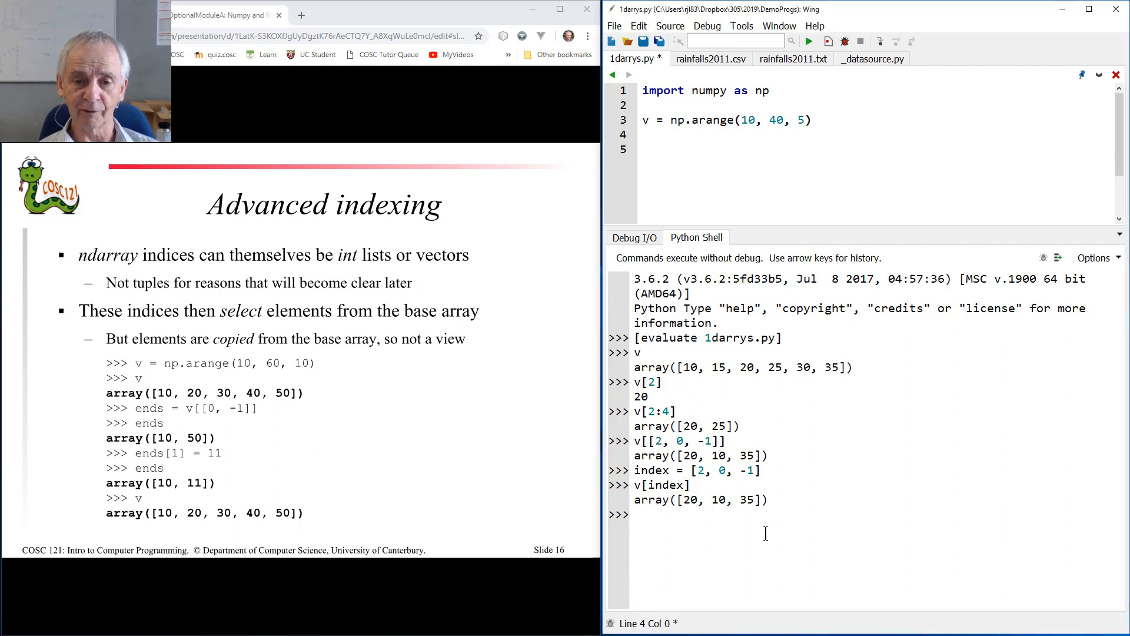
# Evaluate v[[True, False, False, True, True, False]] to get array([10, 25, 30]).
pyautogui.write('v[')
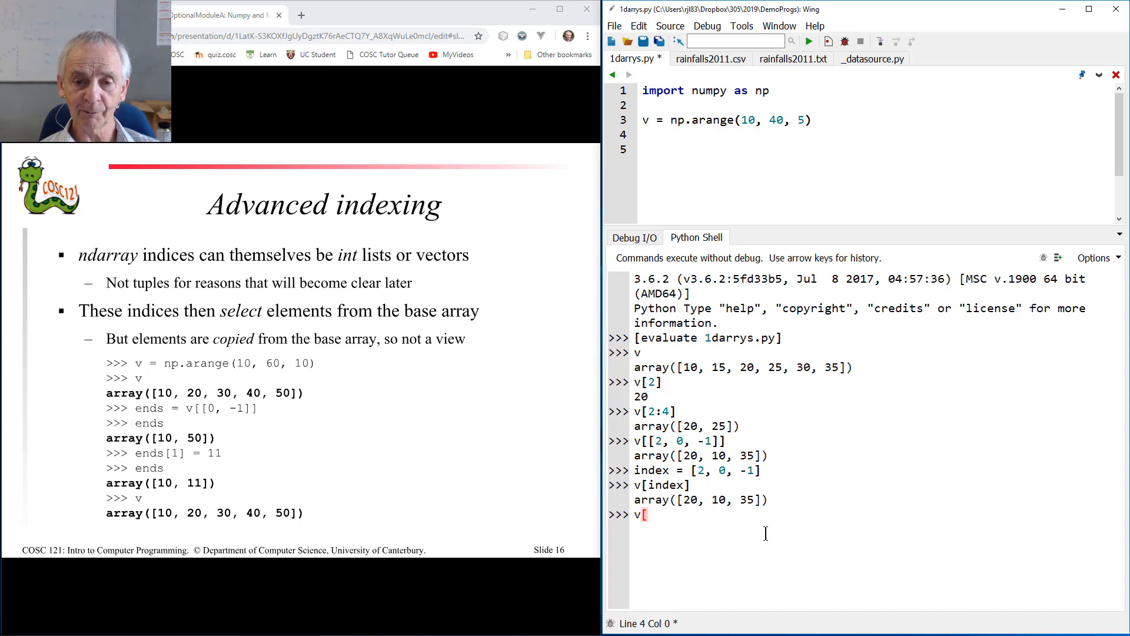
pyautogui.write('[True, False, False, True, True, False]')
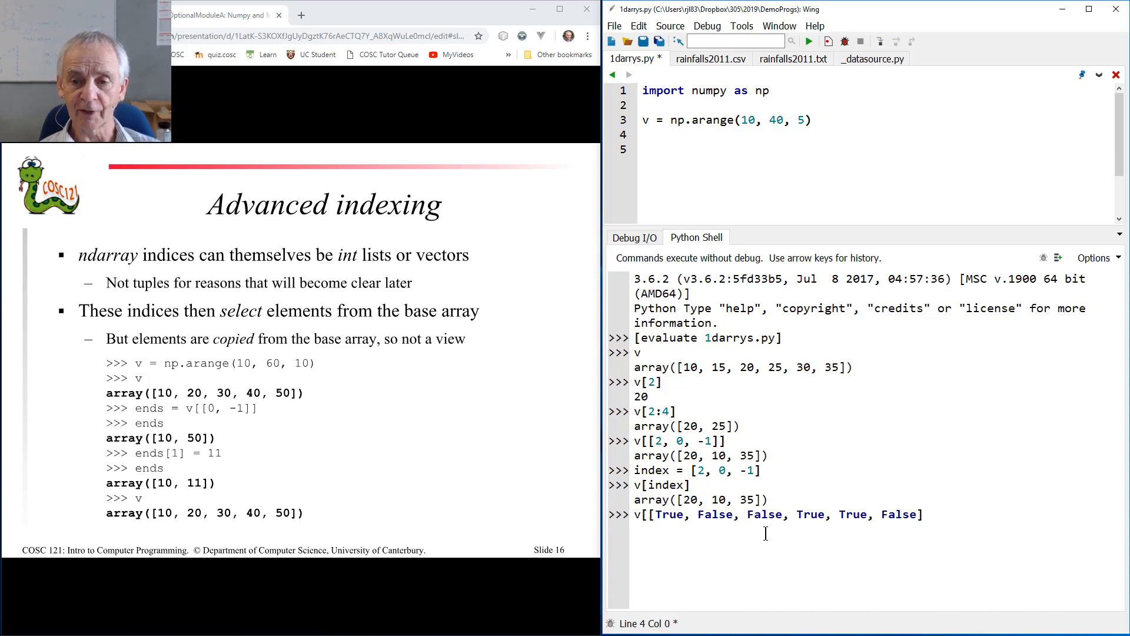
pyautogui.write(']')
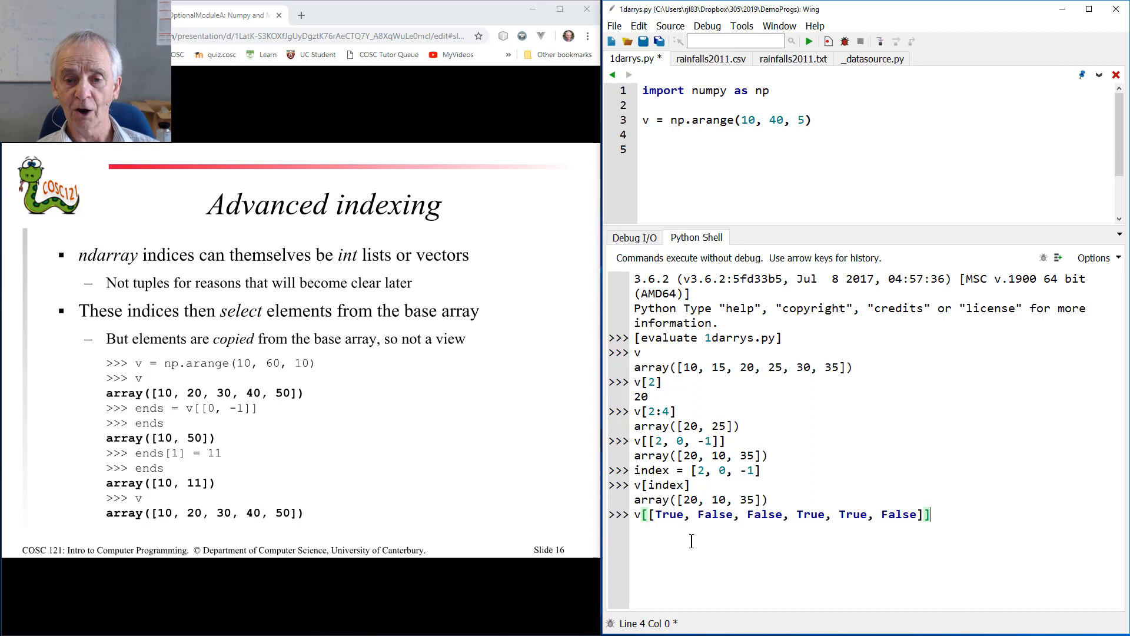
pyautogui.moveTo(797, 515)
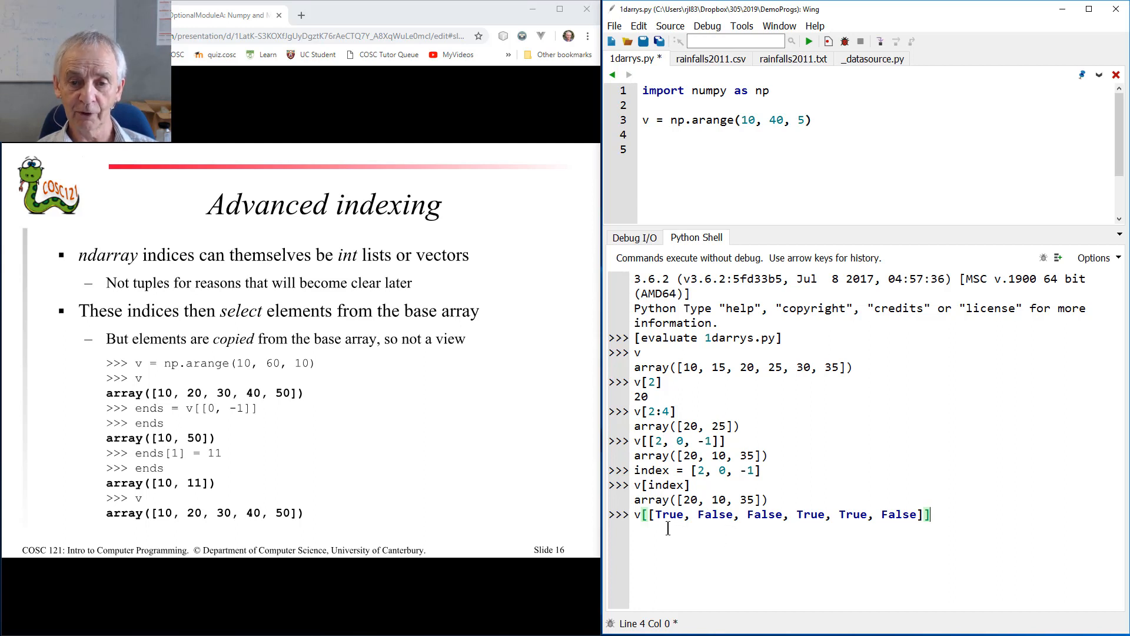
pyautogui.press('Return')
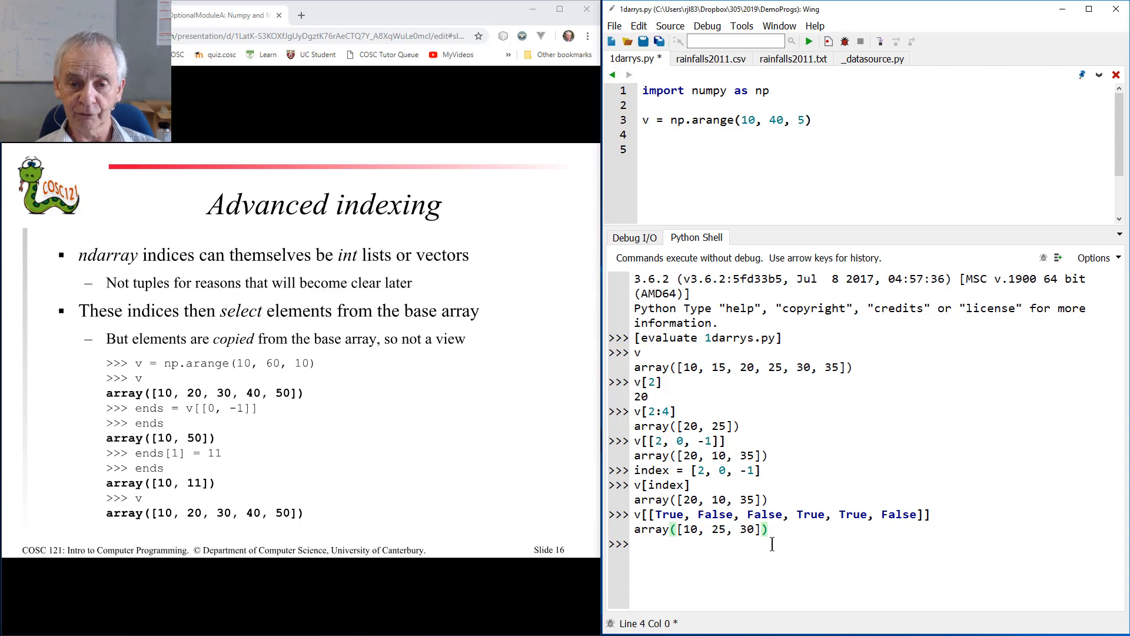
# Assign the boolean list to index and evaluate v[index] giving array([10, 25, 30]).
pyautogui.press('Return')
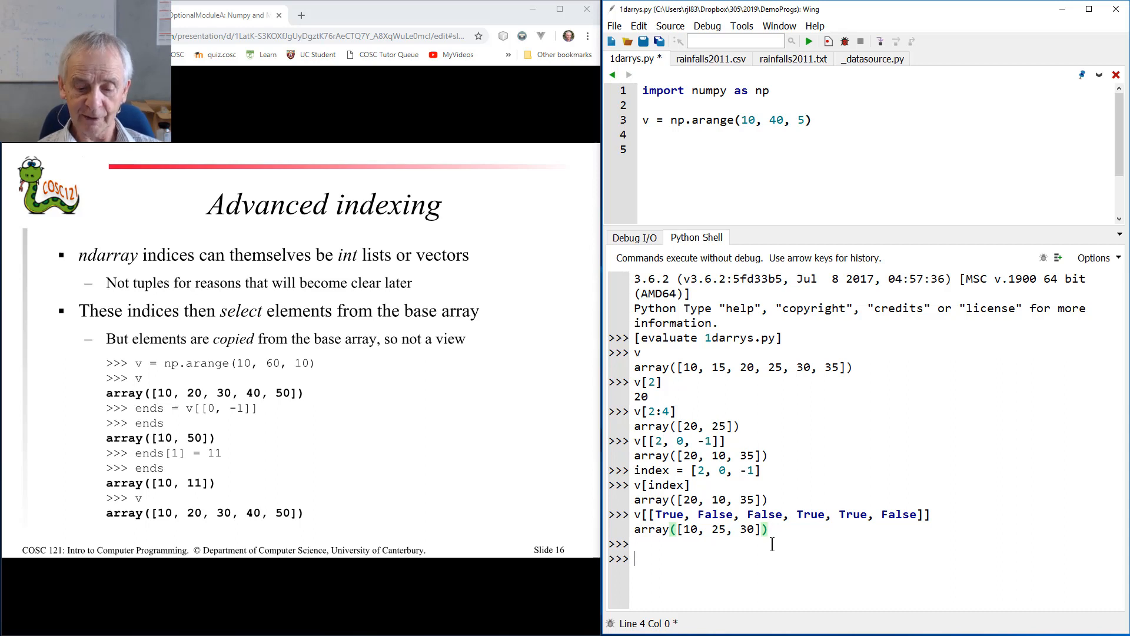
pyautogui.write('index = [True, False, False, True, True, False]')
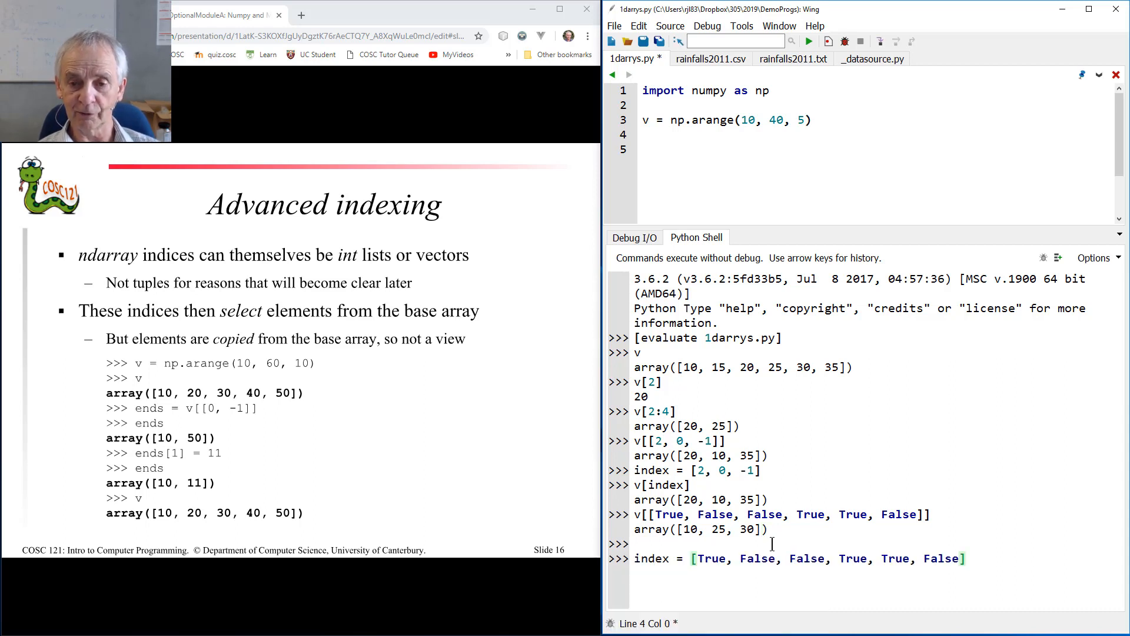
pyautogui.press('Return')
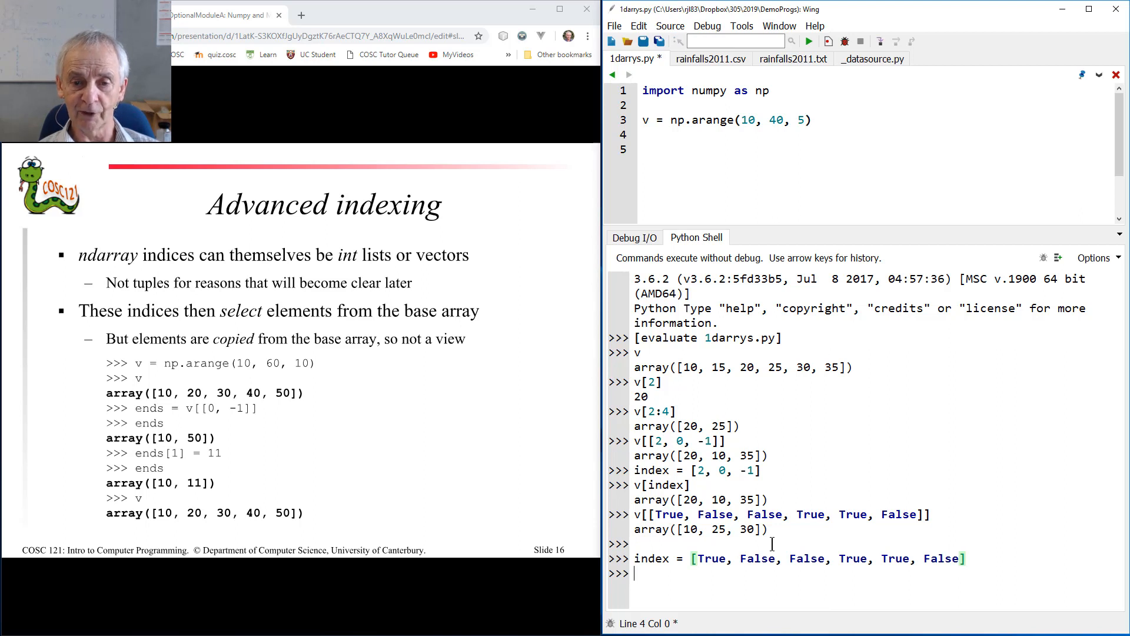
pyautogui.write('v[i')
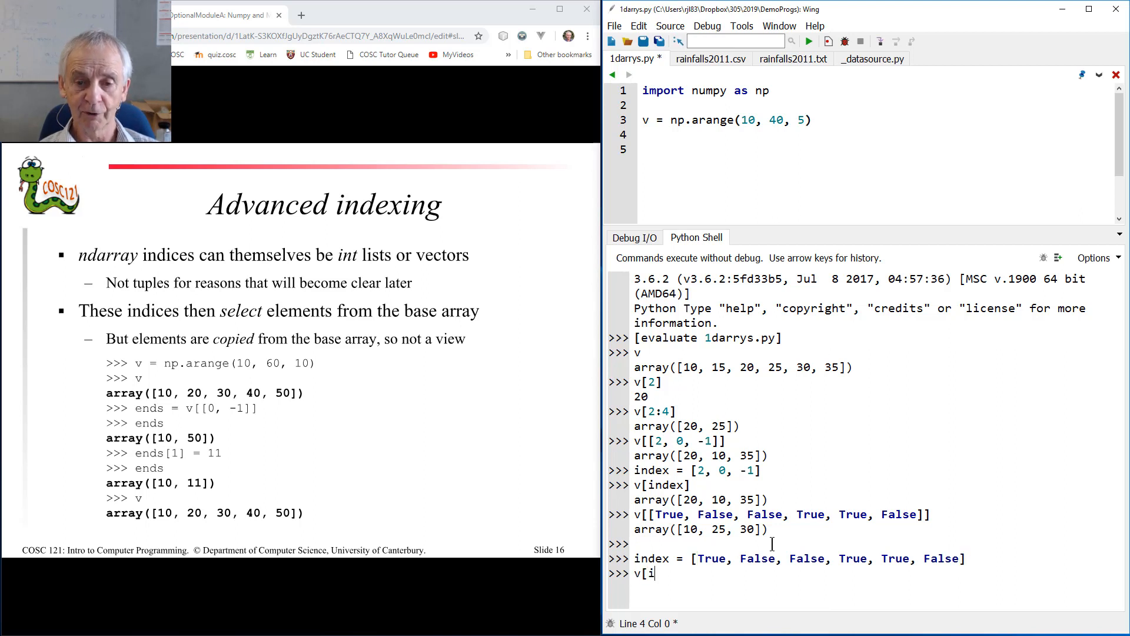
pyautogui.press('Return')
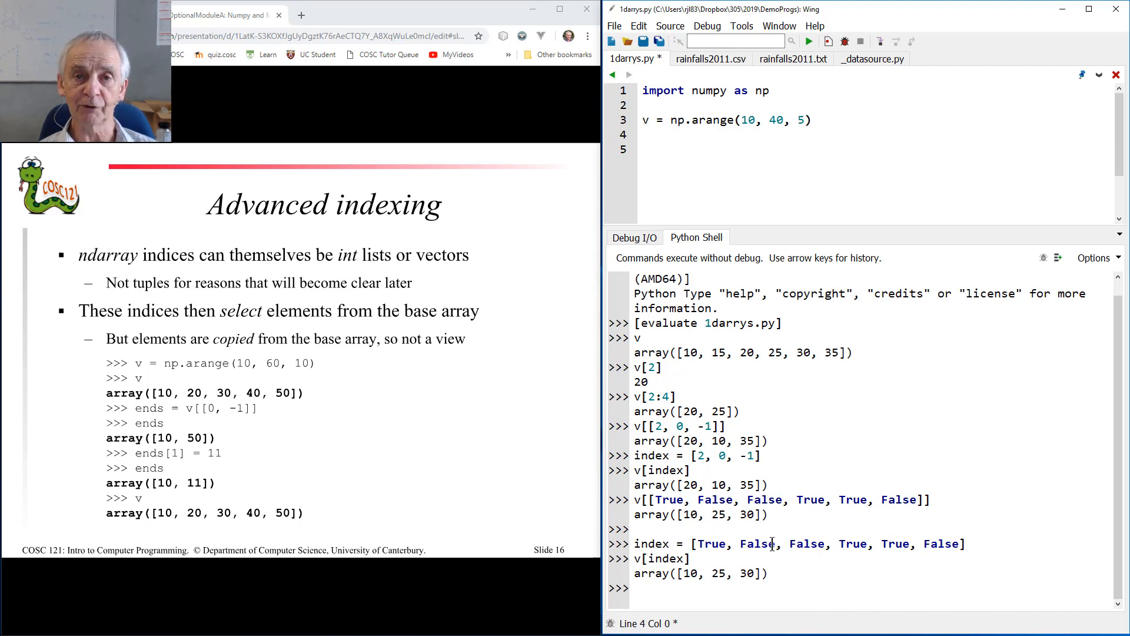
# Redefine index as an np.array boolean mask and begin the v[index] expression.
pyautogui.write('in')
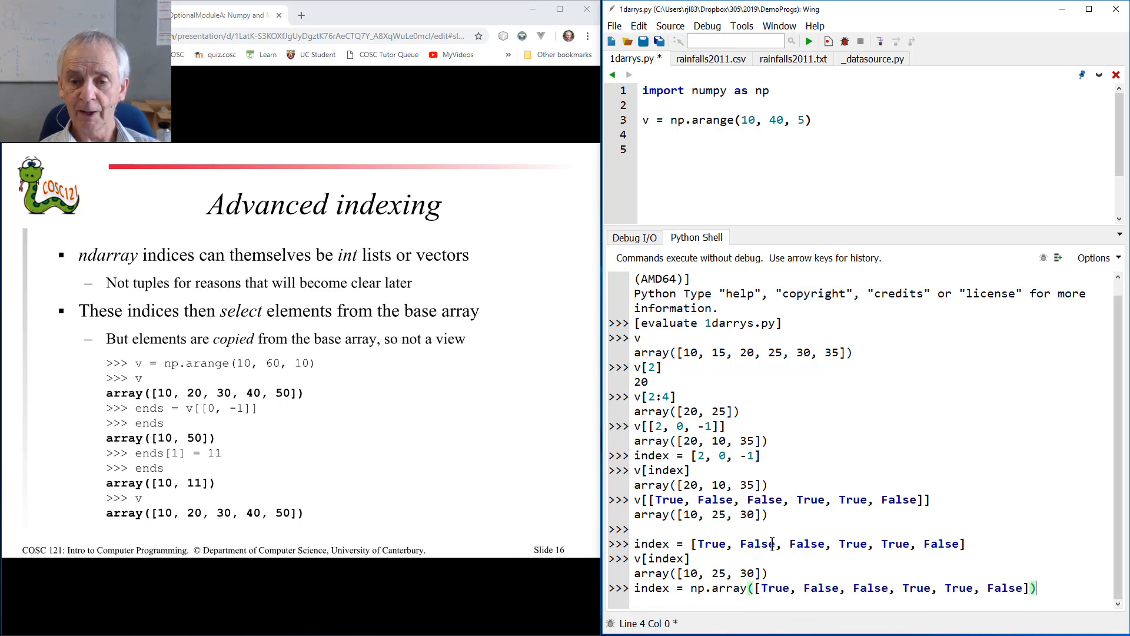
pyautogui.write('v[in')
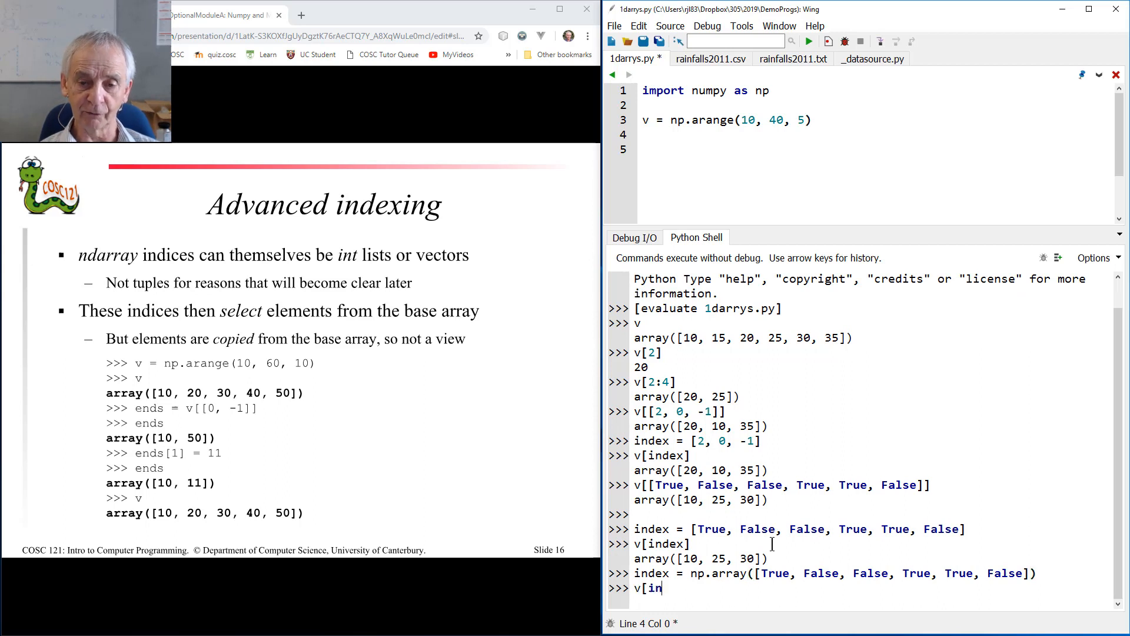
# Evaluate v[index] with the NumPy mask and highlight the array([10, 25, 30]) result.
pyautogui.press('Return')
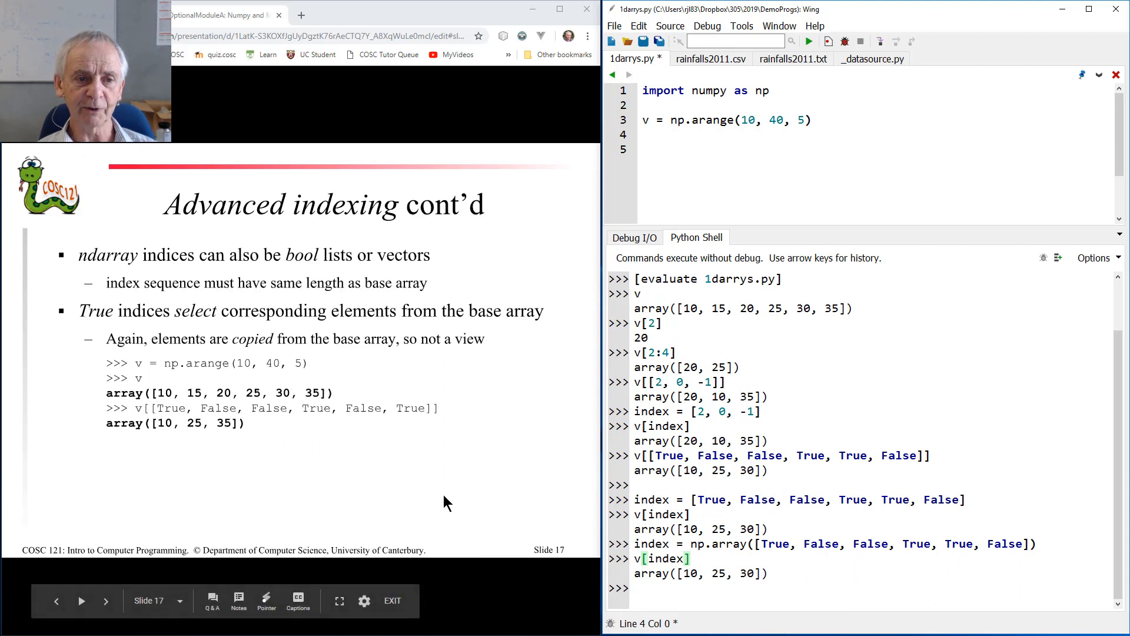
pyautogui.moveTo(415, 490)
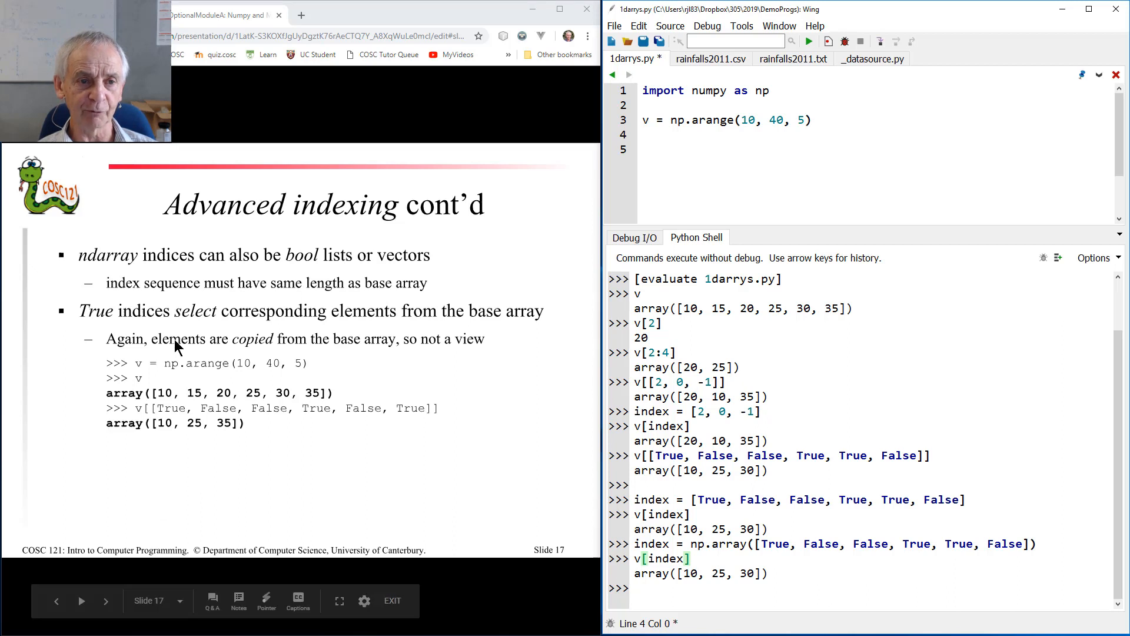
pyautogui.moveTo(153, 369)
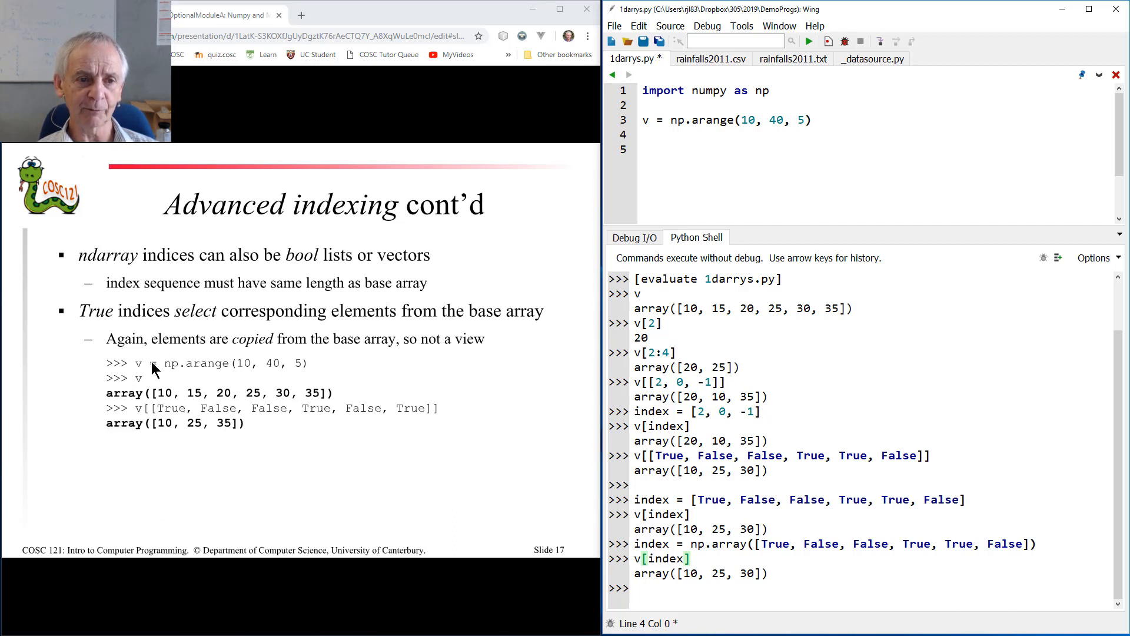
pyautogui.moveTo(272, 354)
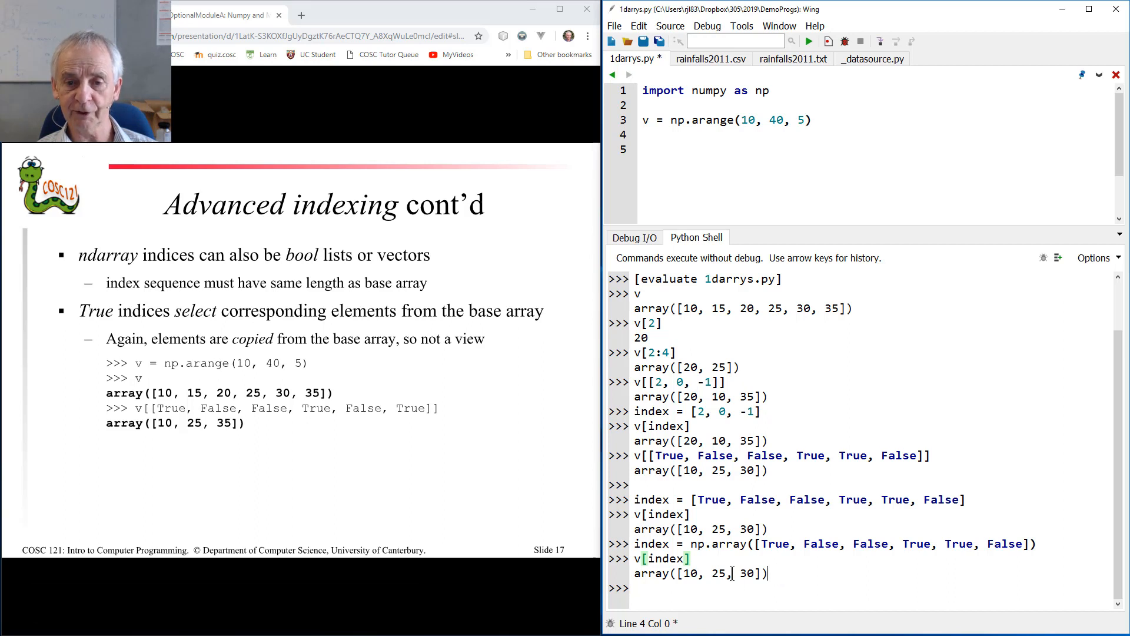
pyautogui.doubleClick(699, 574)
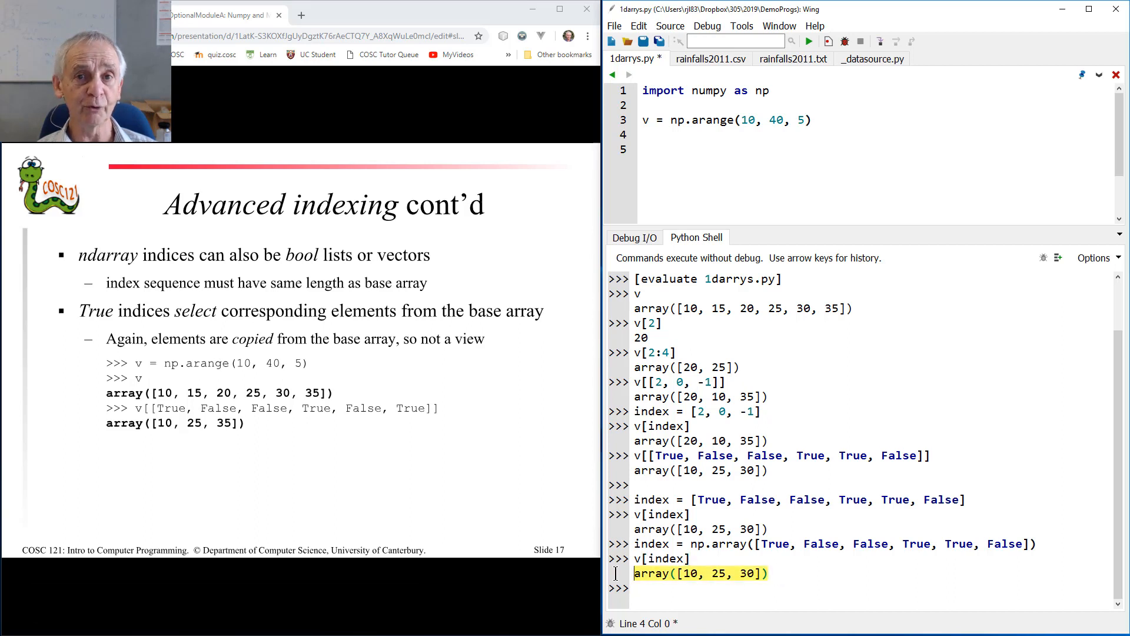
pyautogui.moveTo(455, 465)
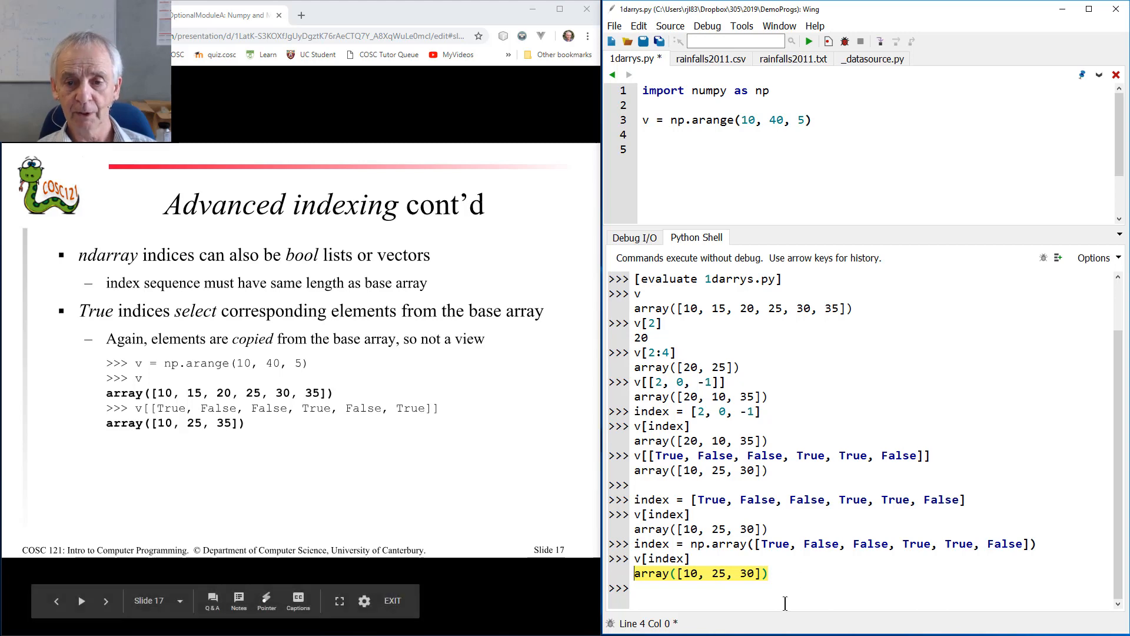
pyautogui.click(105, 600)
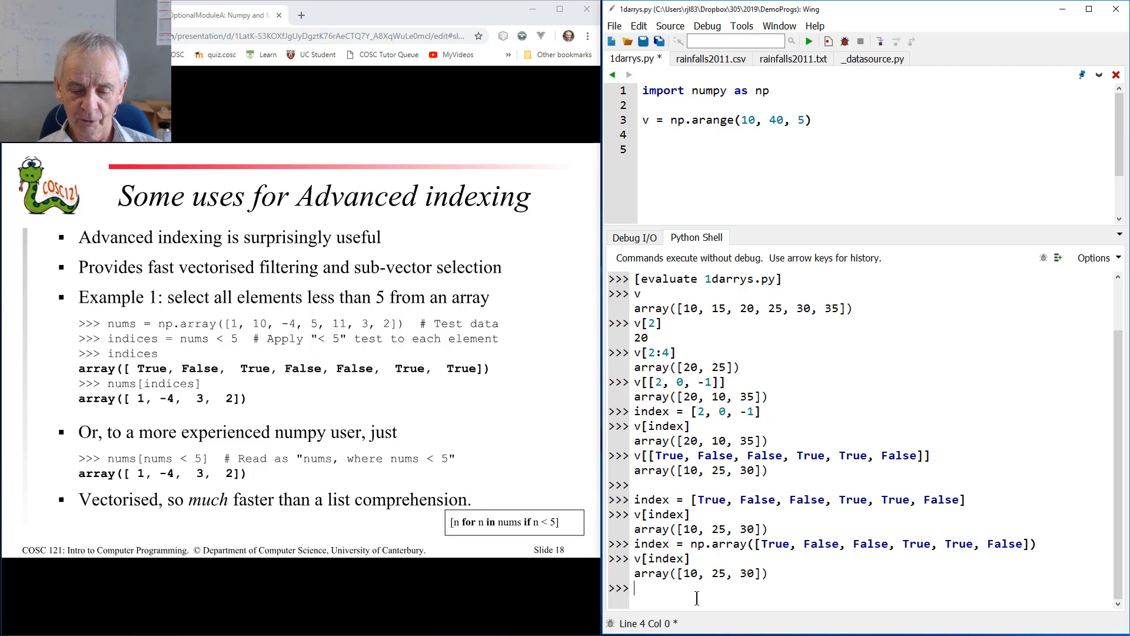
# Evaluate v >= 20 and store the comparison as selector.
pyautogui.write('v')
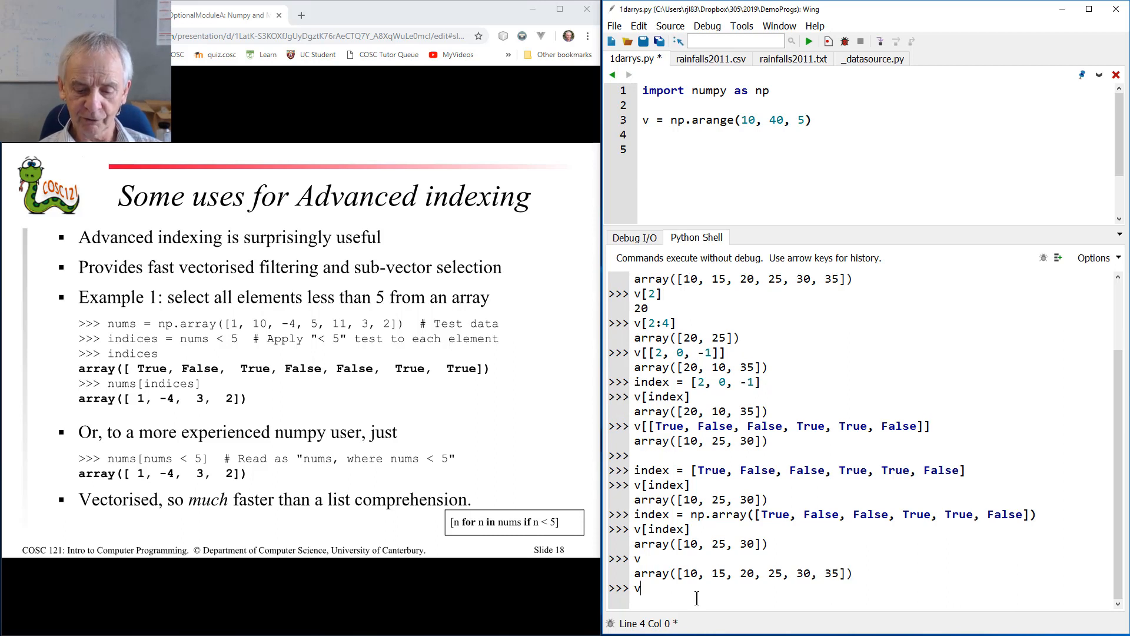
pyautogui.write('>')
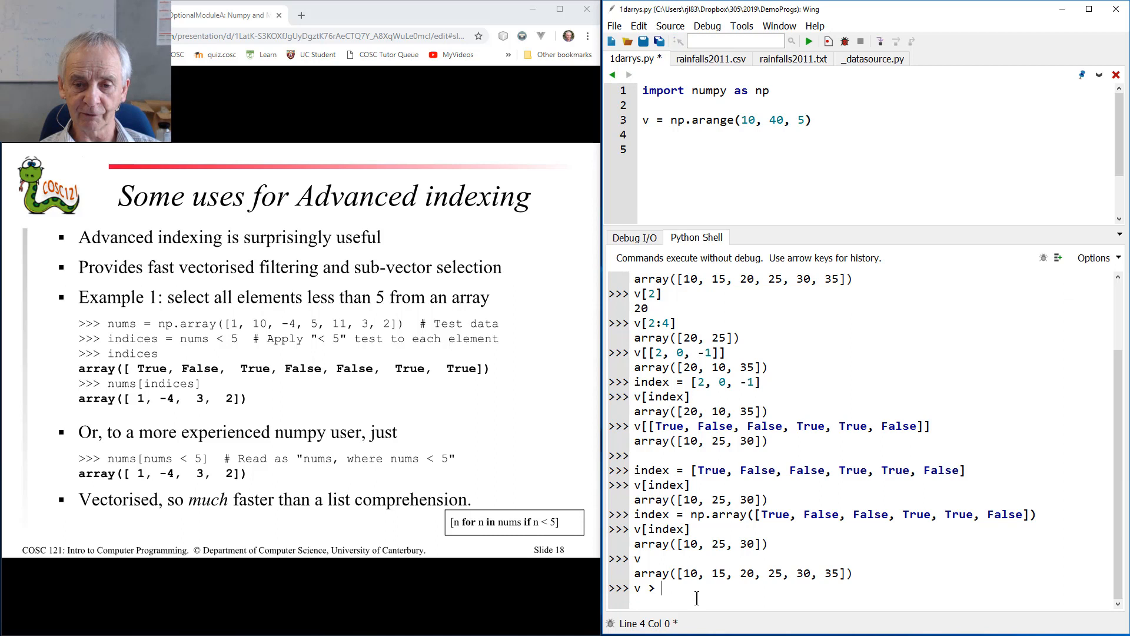
pyautogui.write('=20')
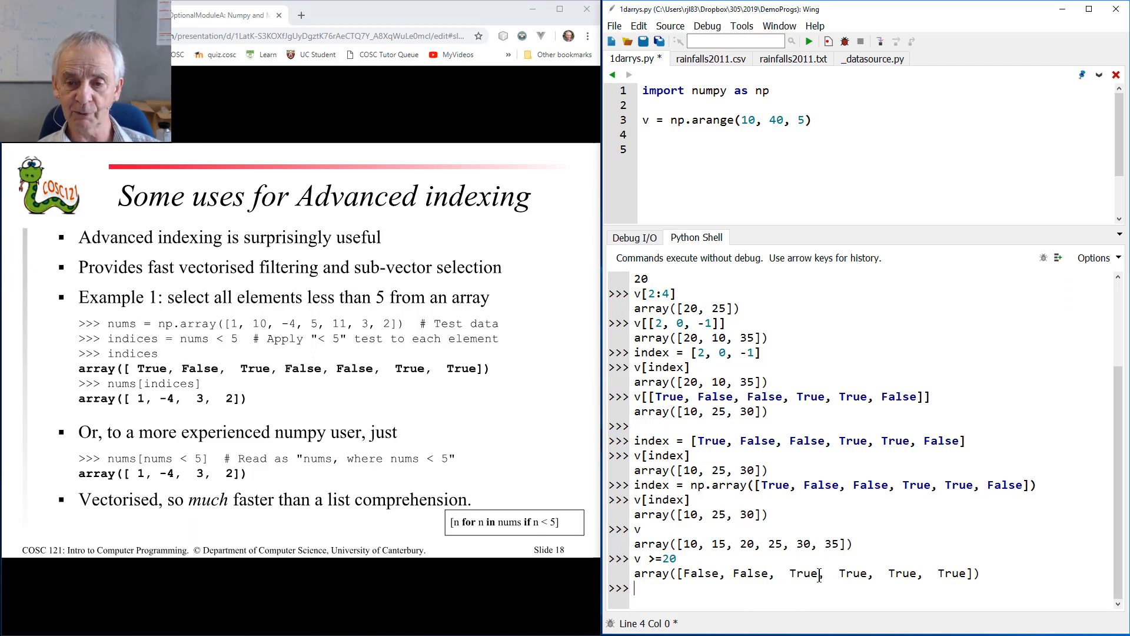
pyautogui.moveTo(706, 595)
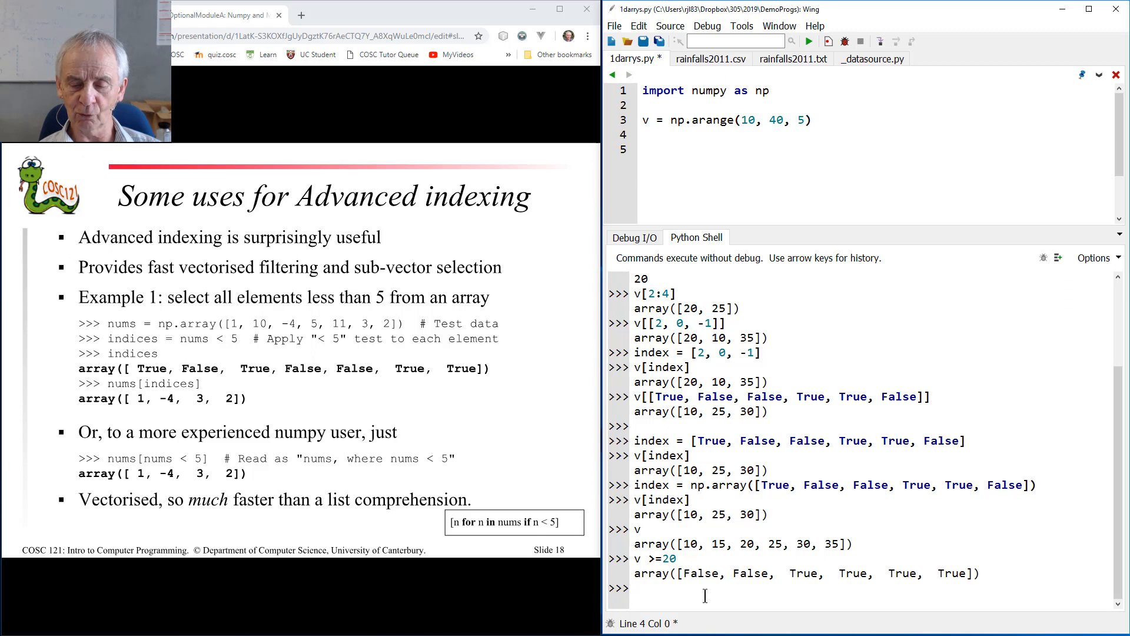
pyautogui.write('v >=20')
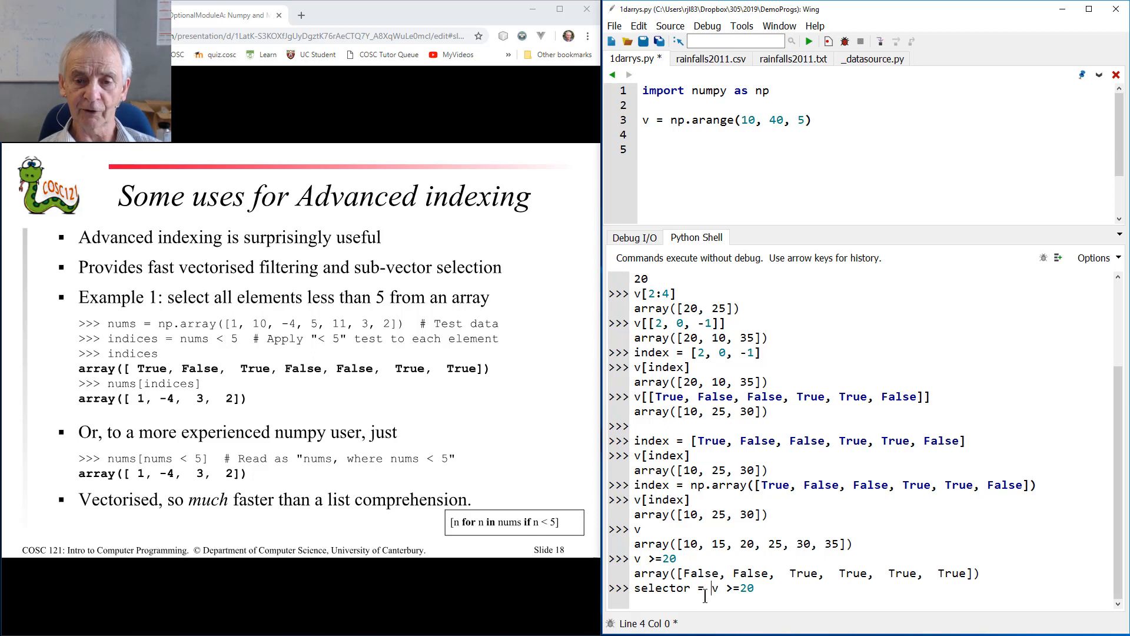
pyautogui.press('Return')
pyautogui.write('selector')
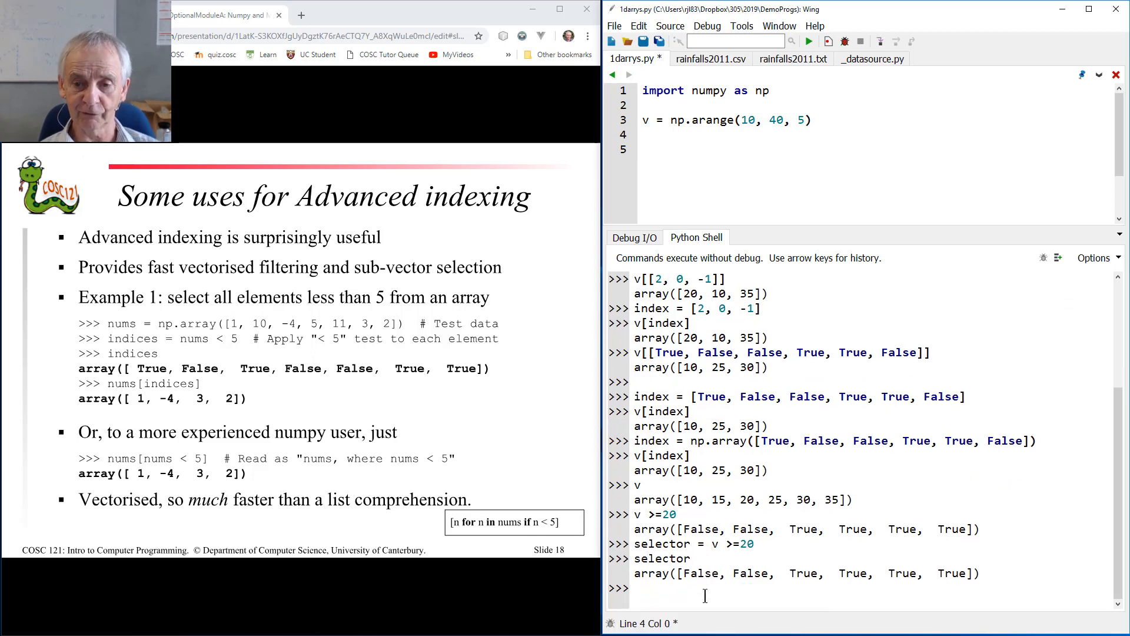
# Evaluate v[selector] to get array([20, 25, 30, 35]).
pyautogui.write('v[se')
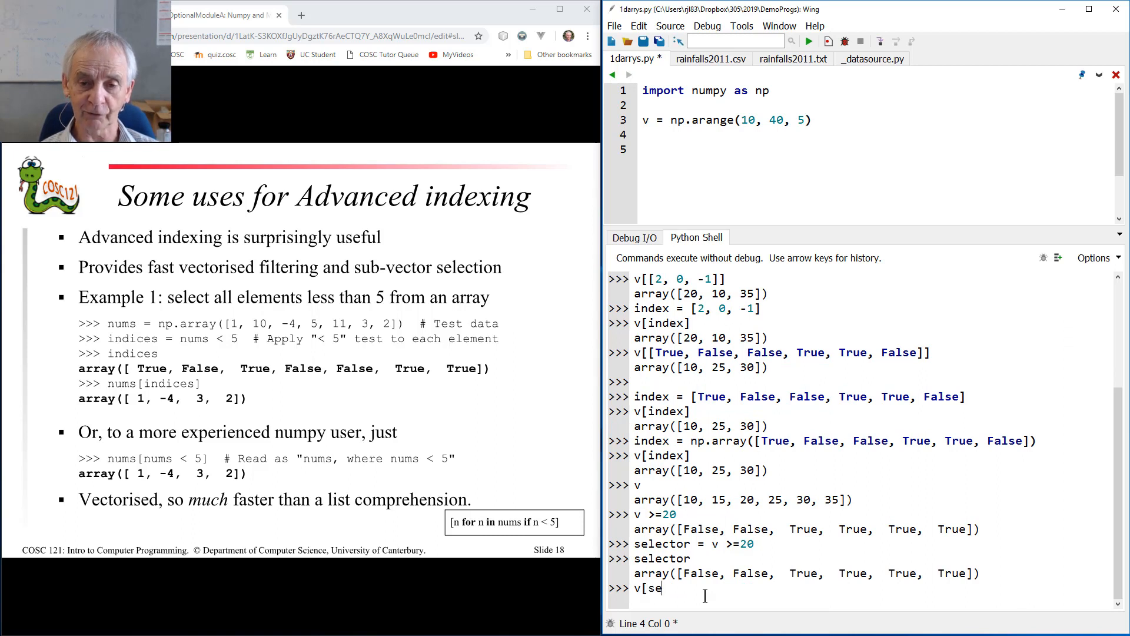
pyautogui.write('lector]')
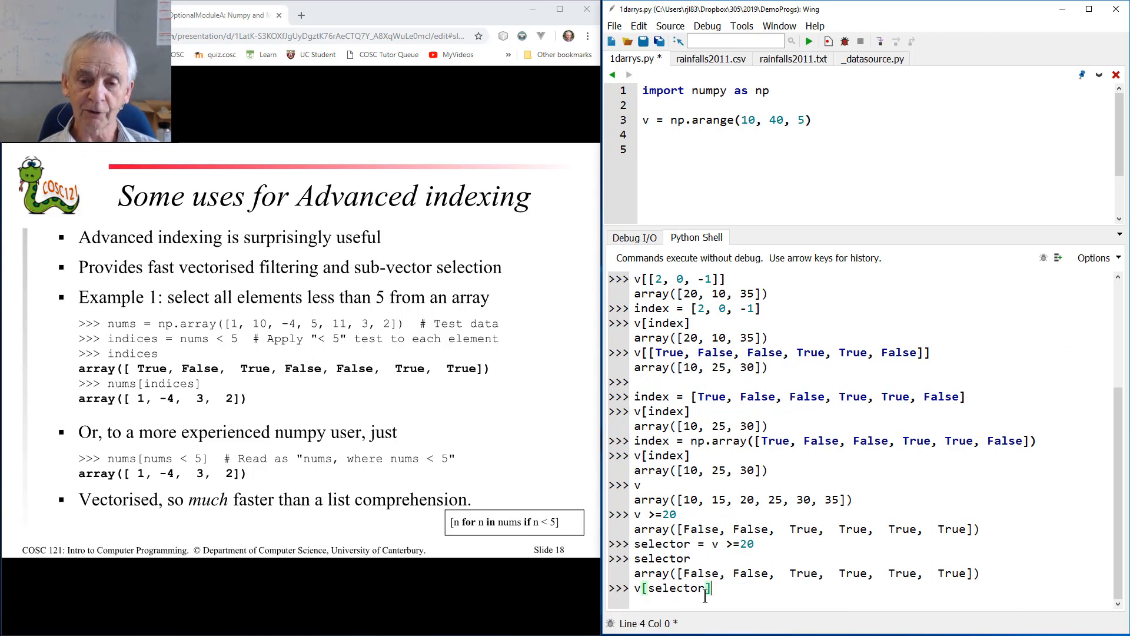
pyautogui.press('Return')
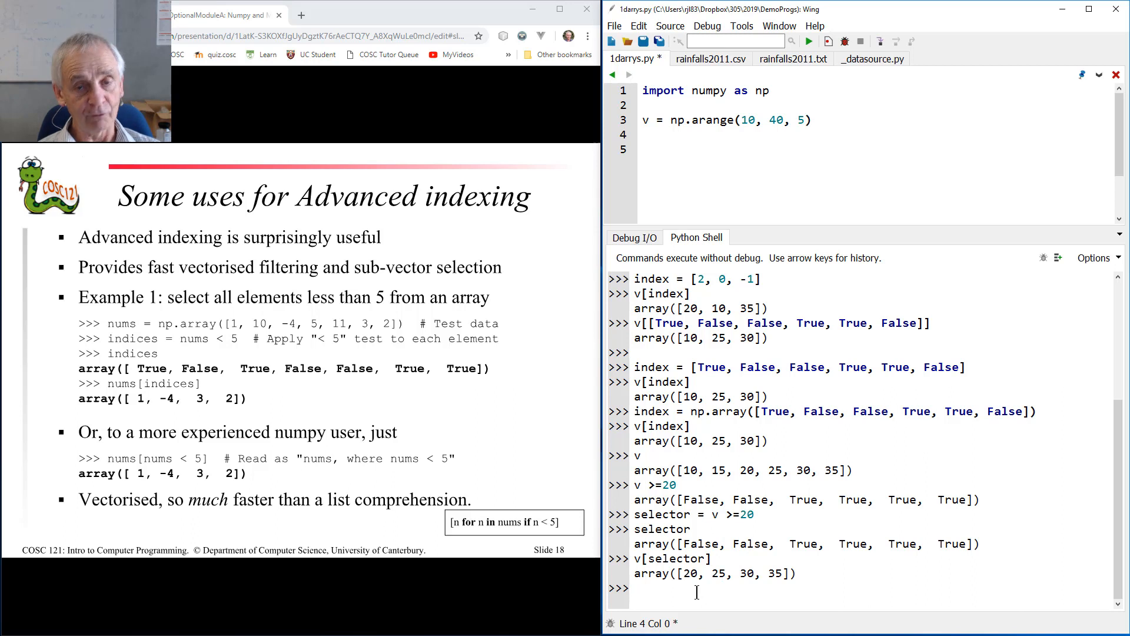
# Evaluate v[v >= 20] to get array([20, 25, 30, 35]).
pyautogui.write('v[')
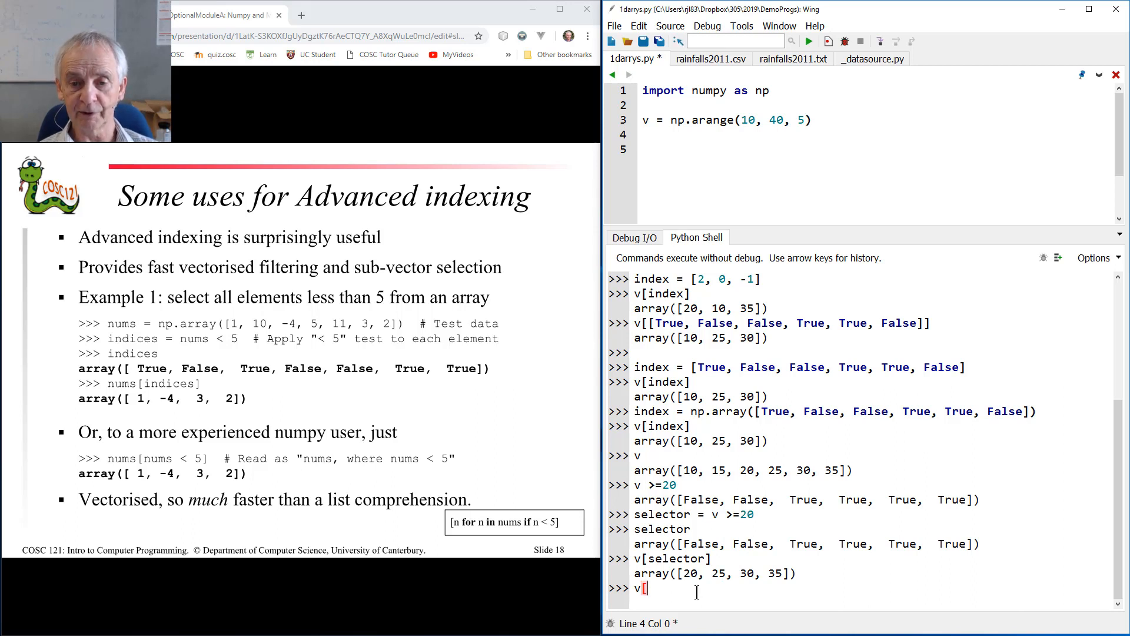
pyautogui.write('v >')
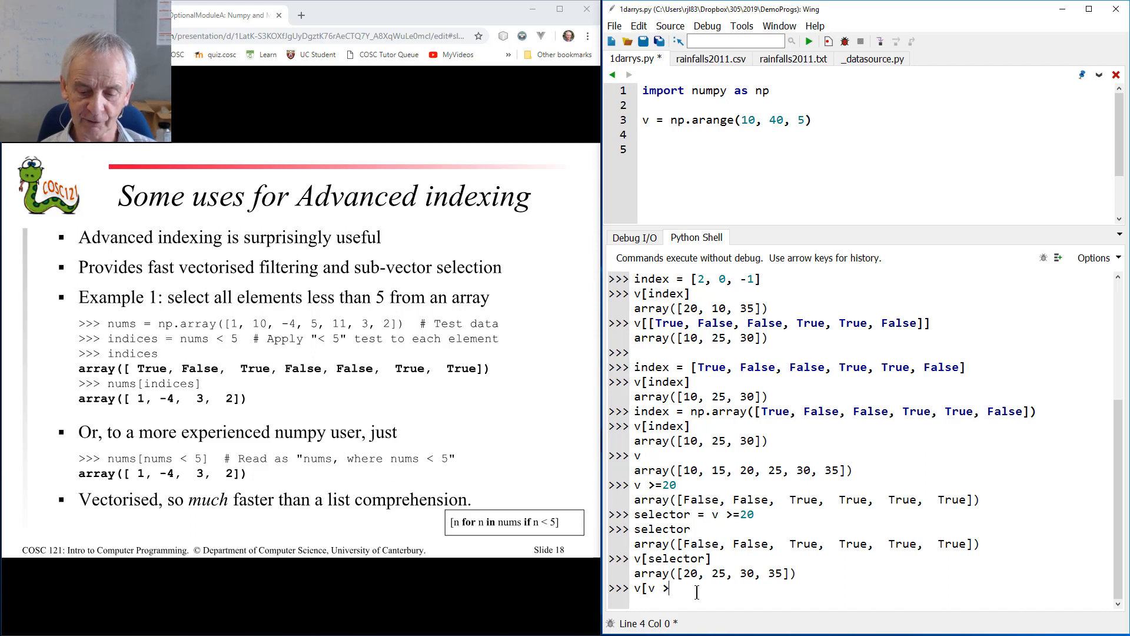
pyautogui.write('= 20]')
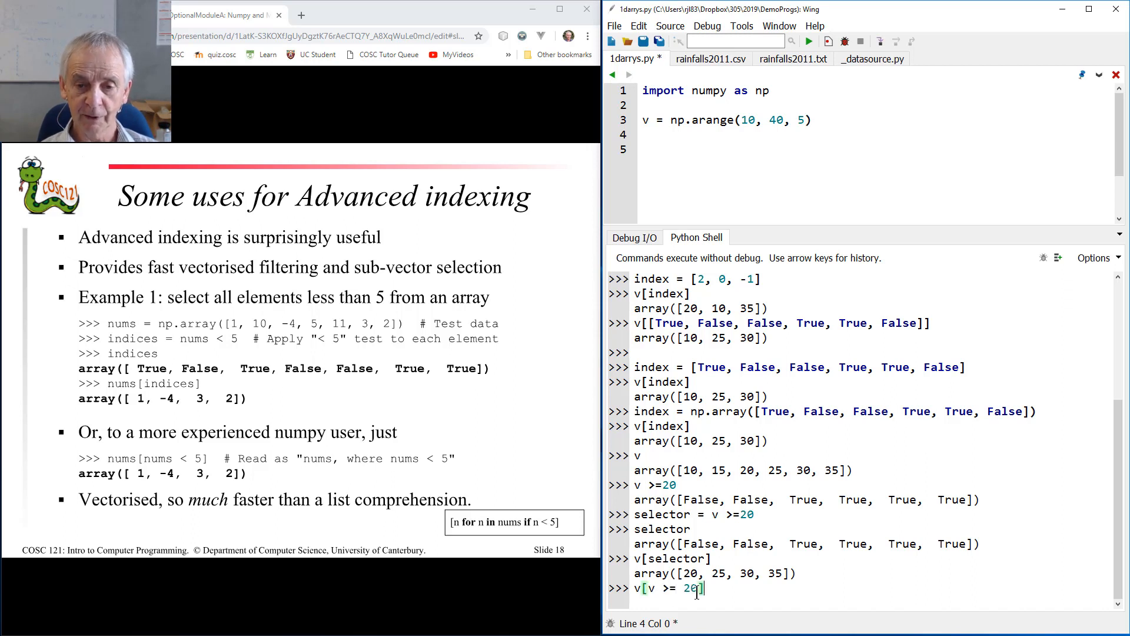
pyautogui.press('Return')
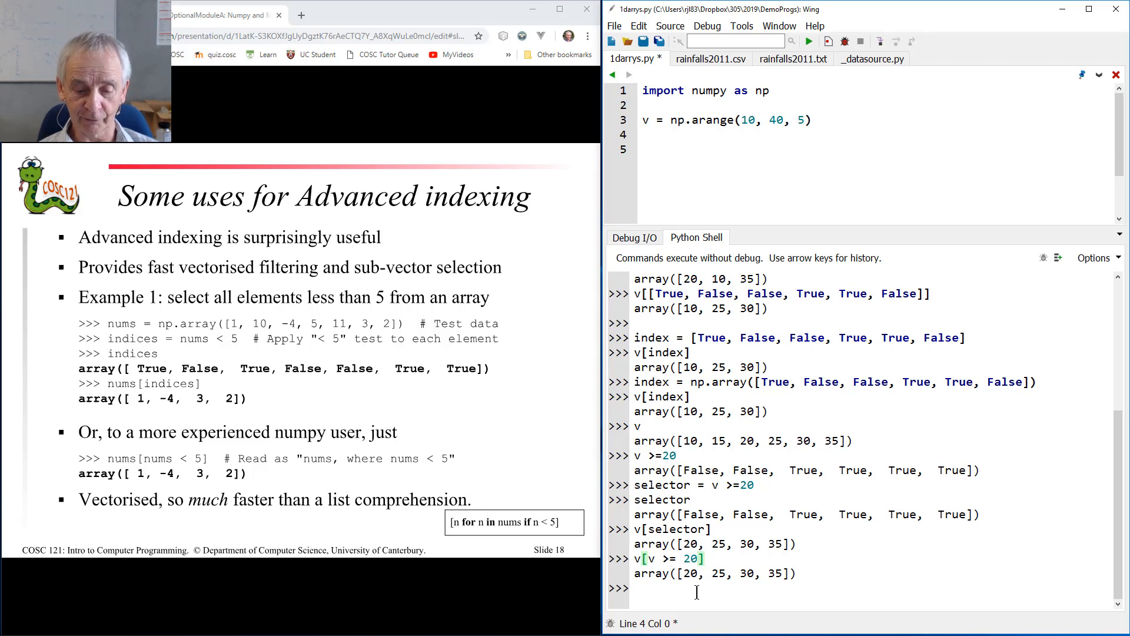
# Run the list comprehension [vi for vi in v if vi >= 20] giving 20, 25, 30, 35.
pyautogui.write('[')
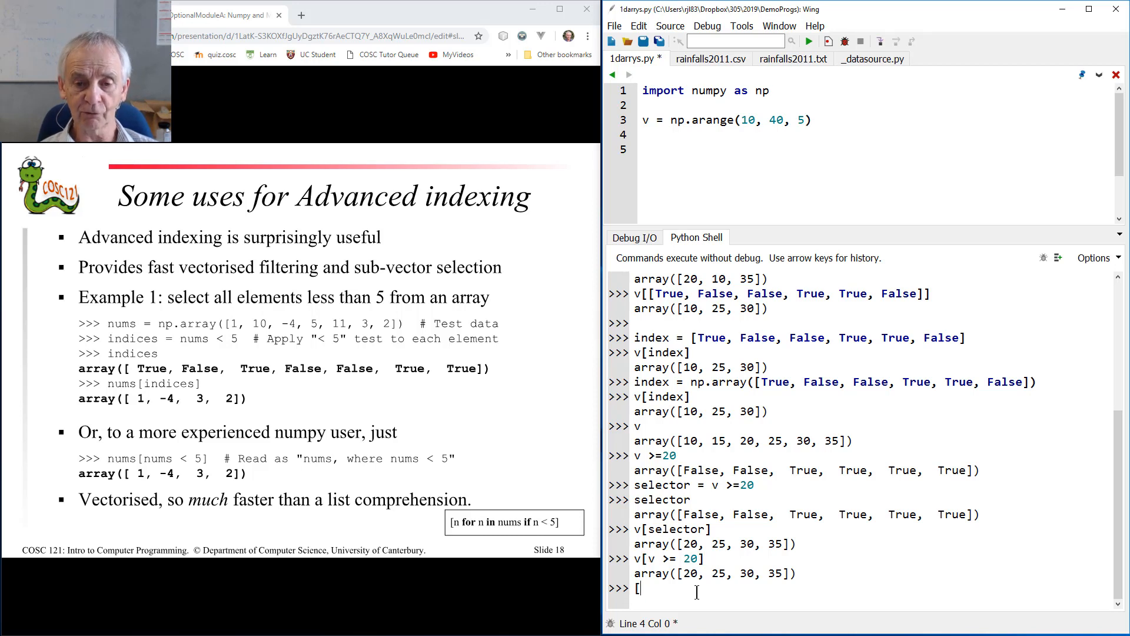
pyautogui.write('vi for vi')
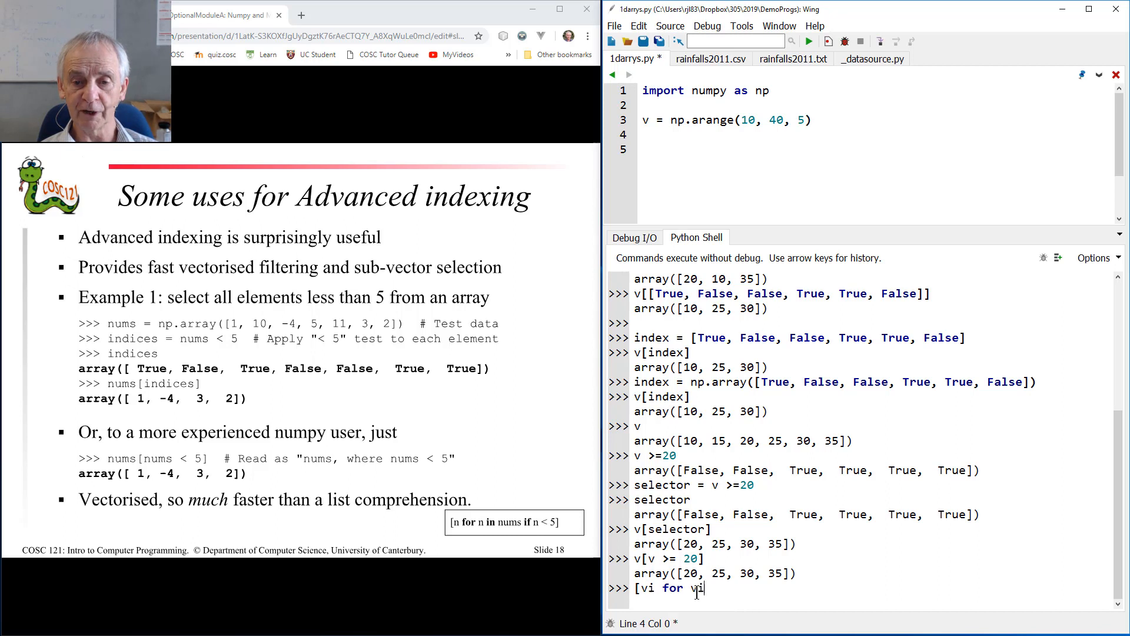
pyautogui.write('in v if vi >')
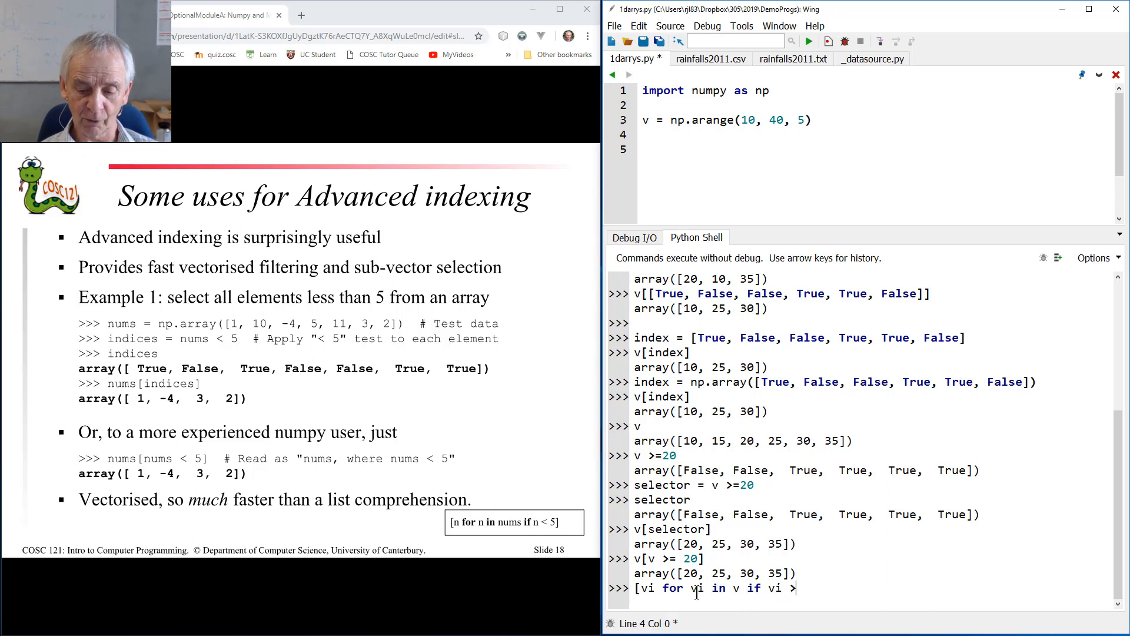
pyautogui.write('] 20')
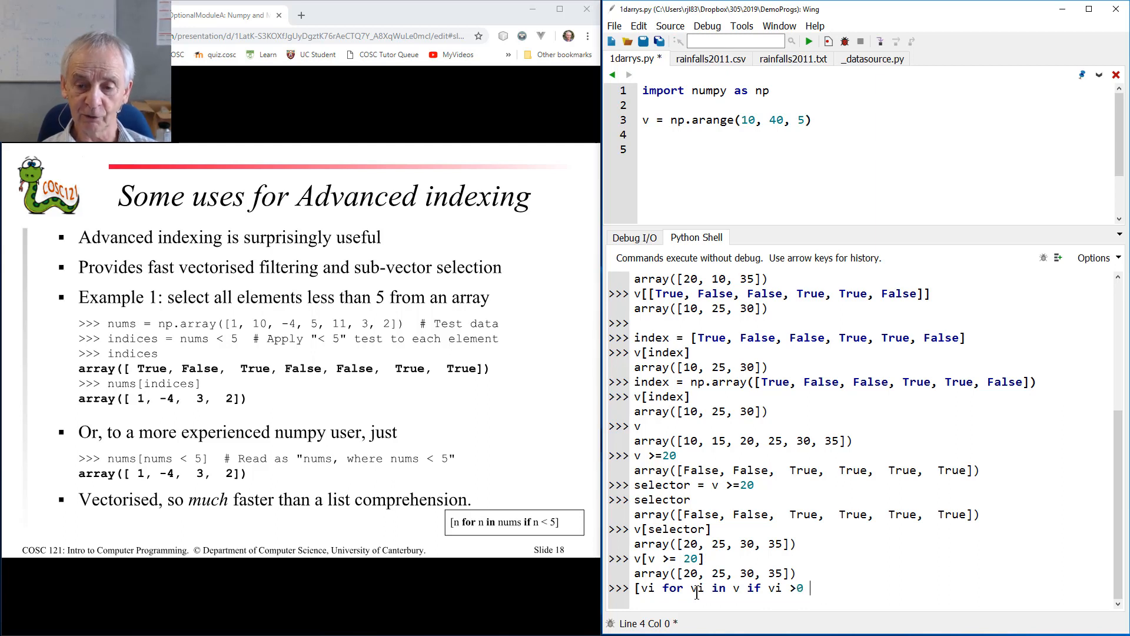
pyautogui.press('Backspace')
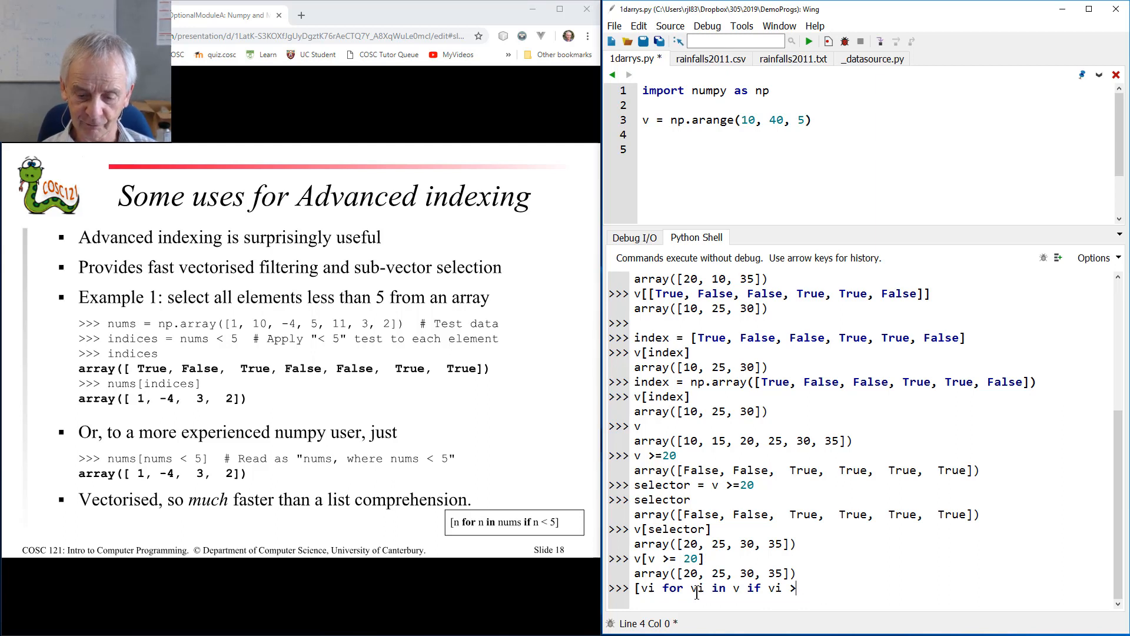
pyautogui.write('= 20\\')
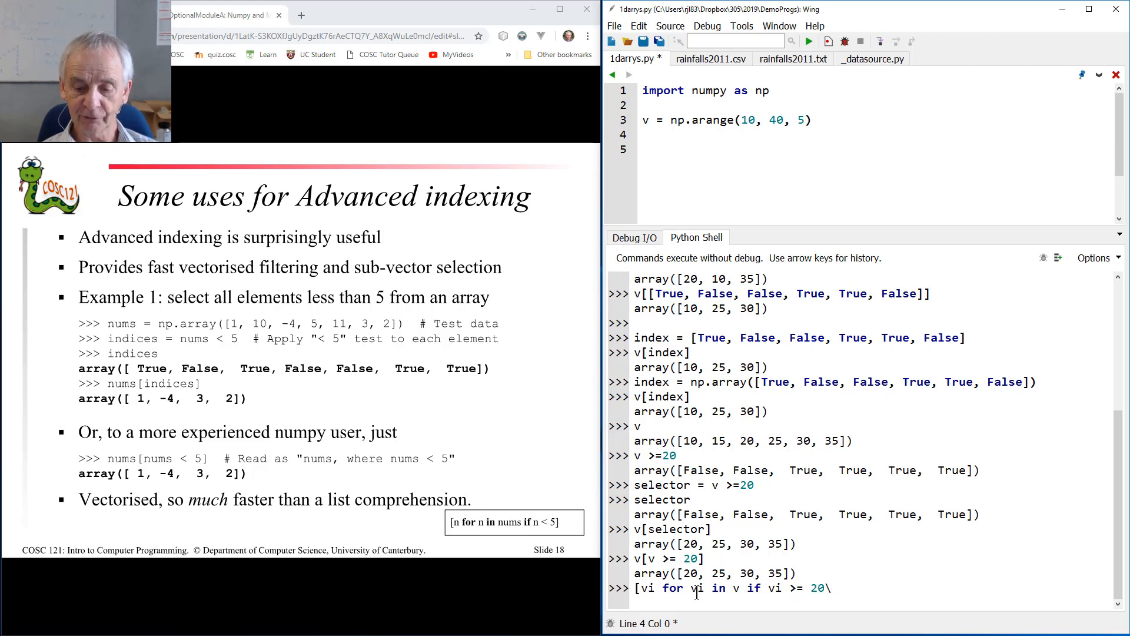
pyautogui.press('Return')
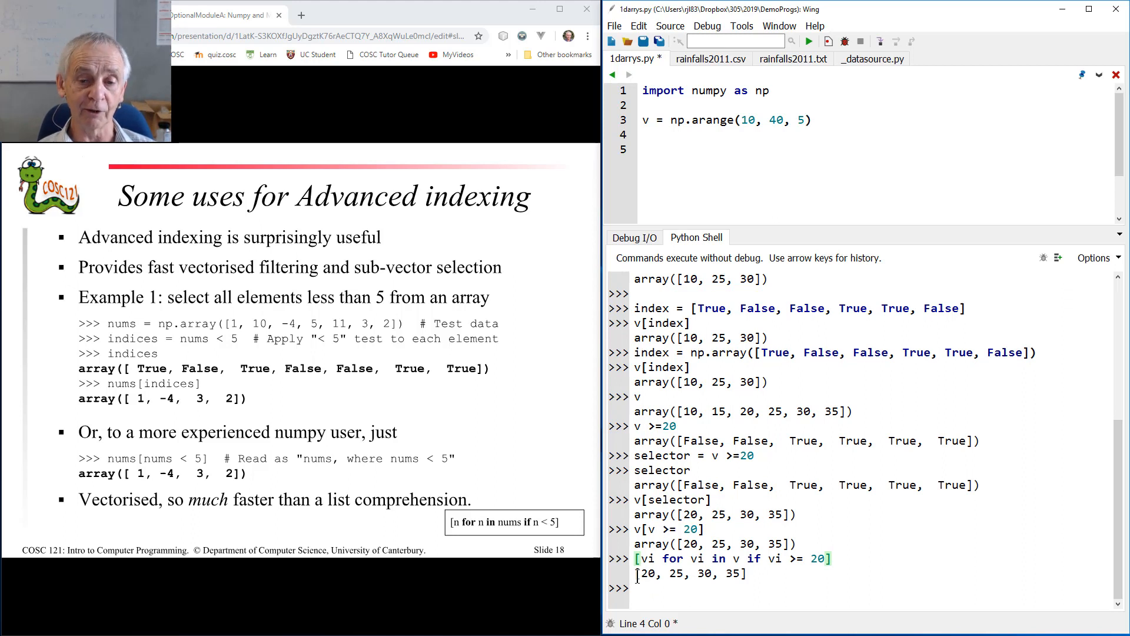
pyautogui.doubleClick(692, 573)
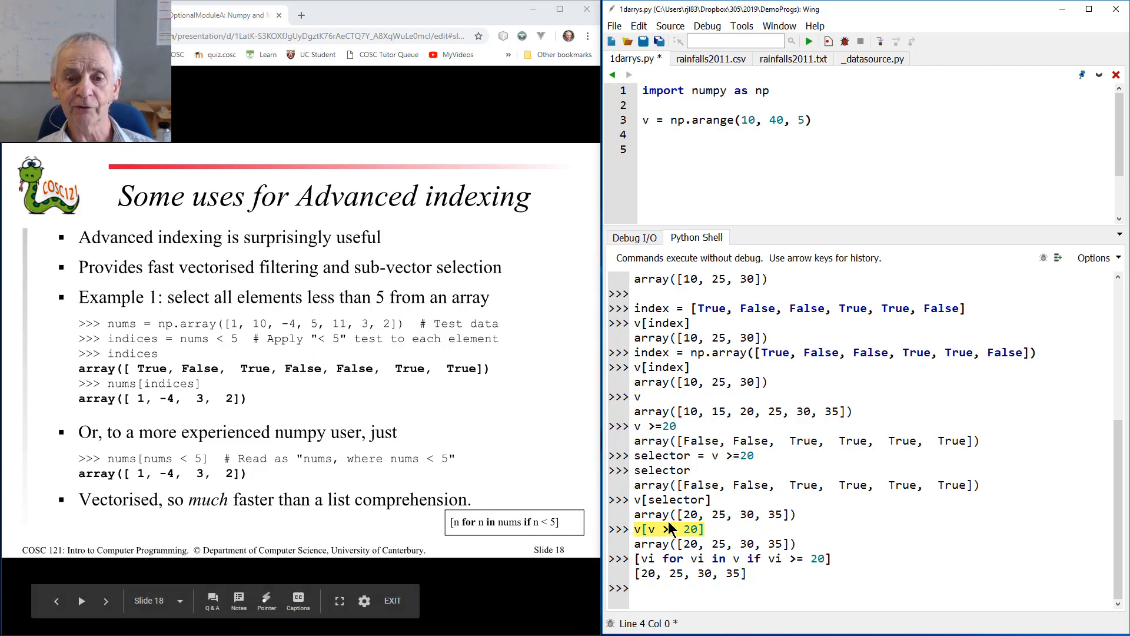
pyautogui.moveTo(656, 551)
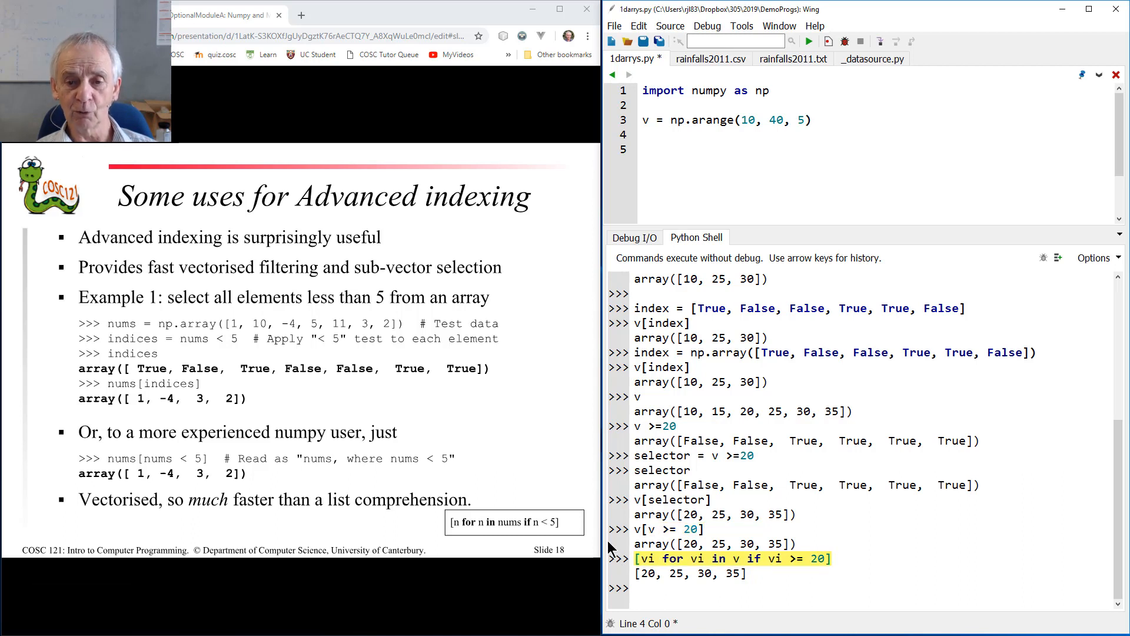
pyautogui.moveTo(519, 505)
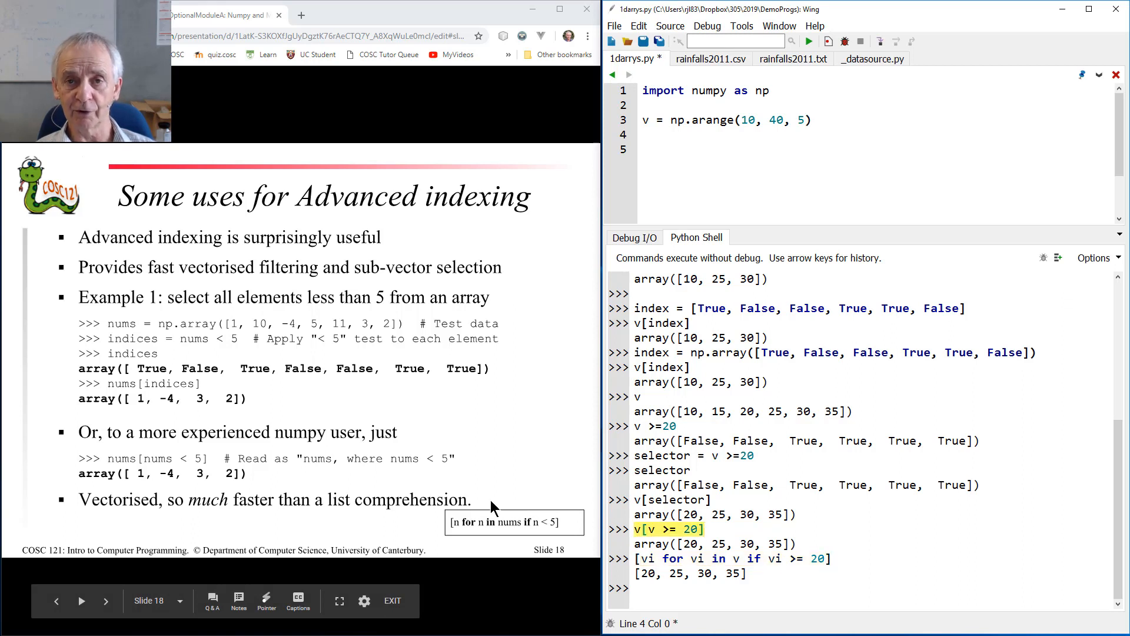
pyautogui.moveTo(353, 502)
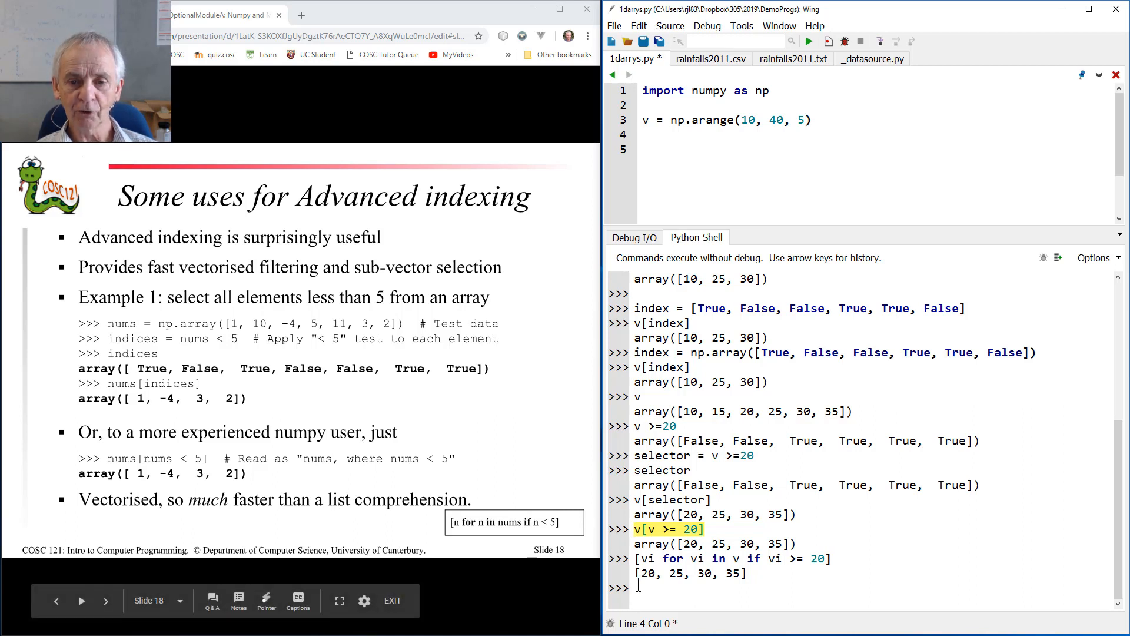
pyautogui.moveTo(888, 626)
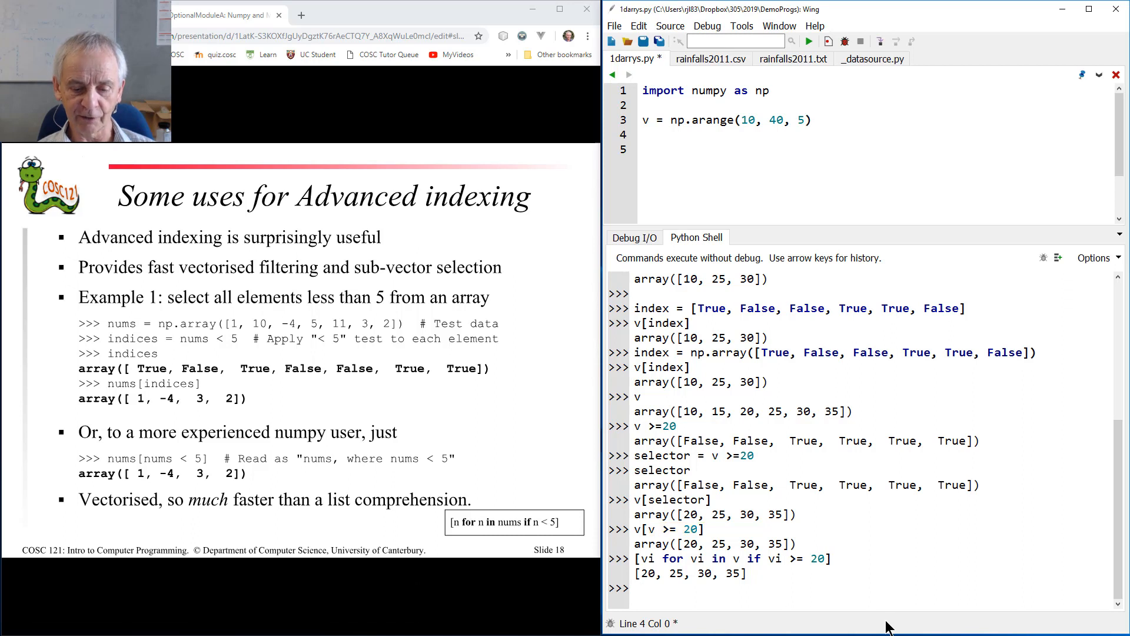
# Define ends = [0, -1] and evaluate v[ends] to get array([10, 35]).
pyautogui.write('ends =')
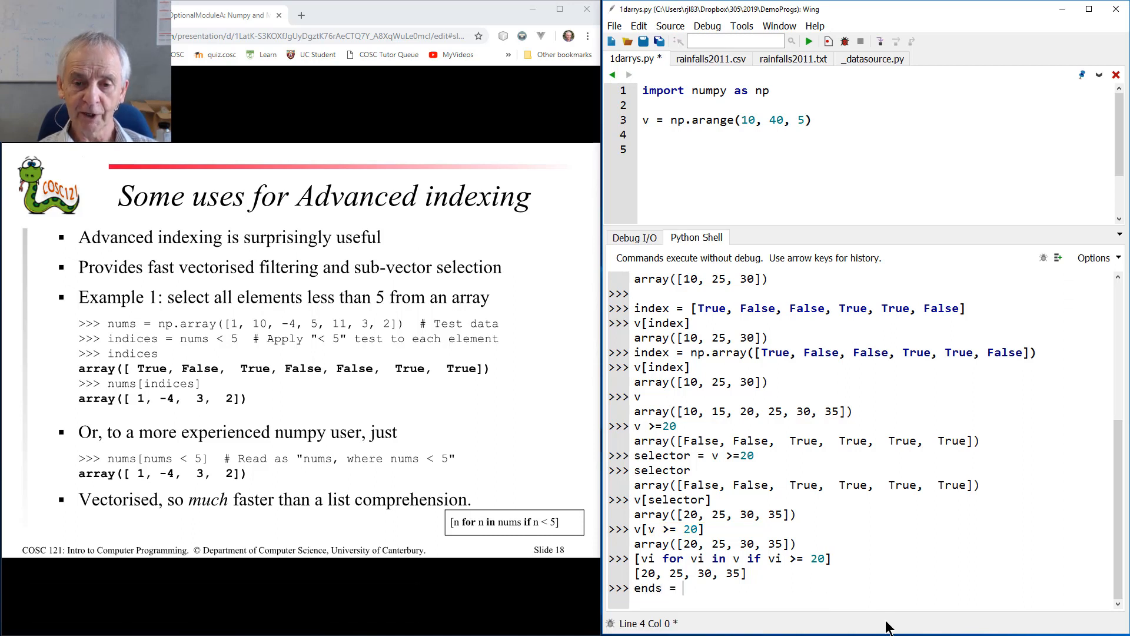
pyautogui.write('[0, -1')
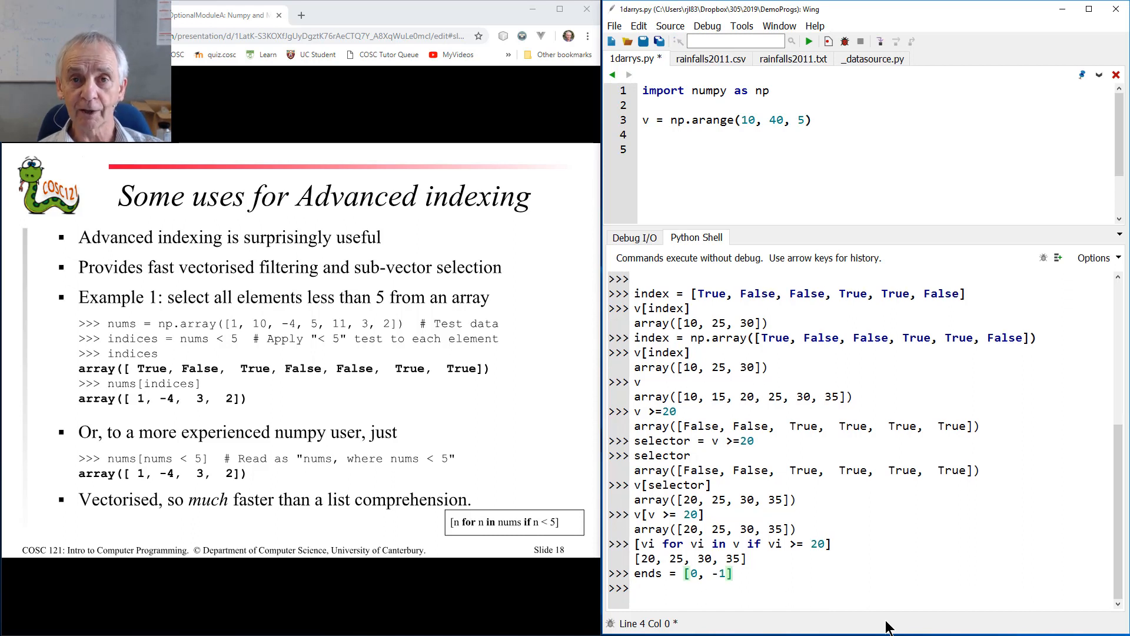
pyautogui.write('v')
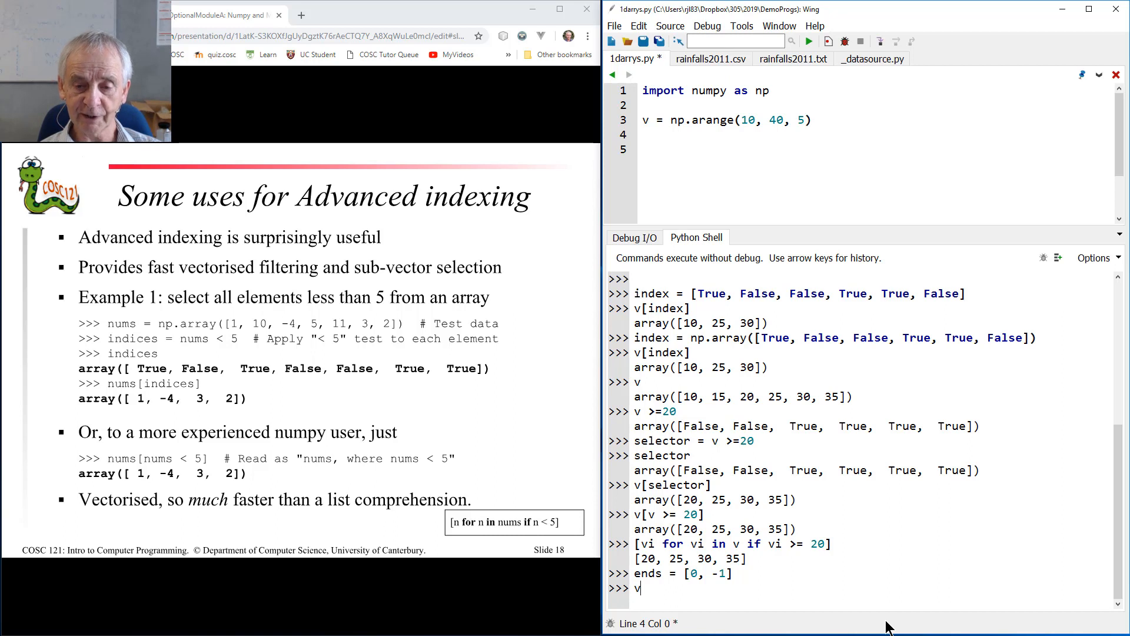
pyautogui.press('Return')
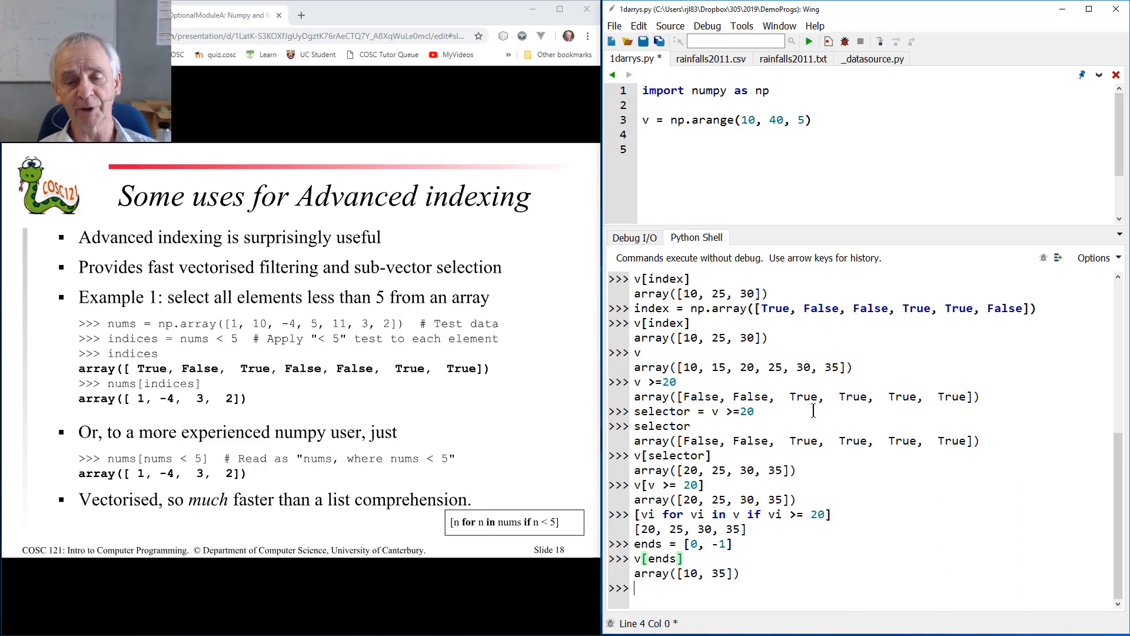
pyautogui.moveTo(710, 622)
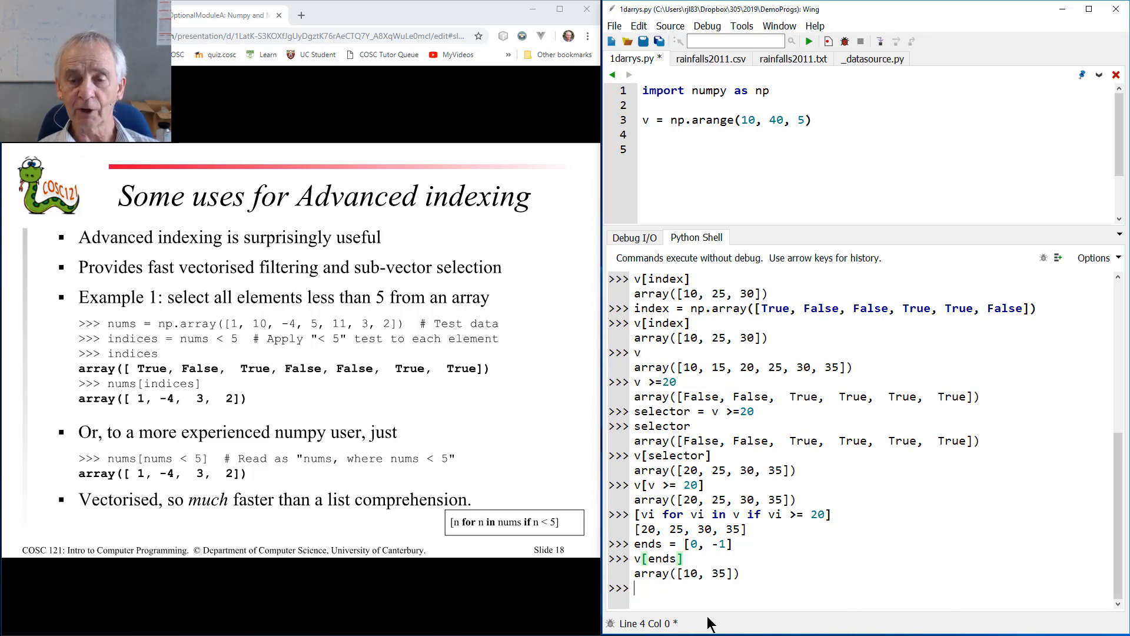
pyautogui.moveTo(494, 515)
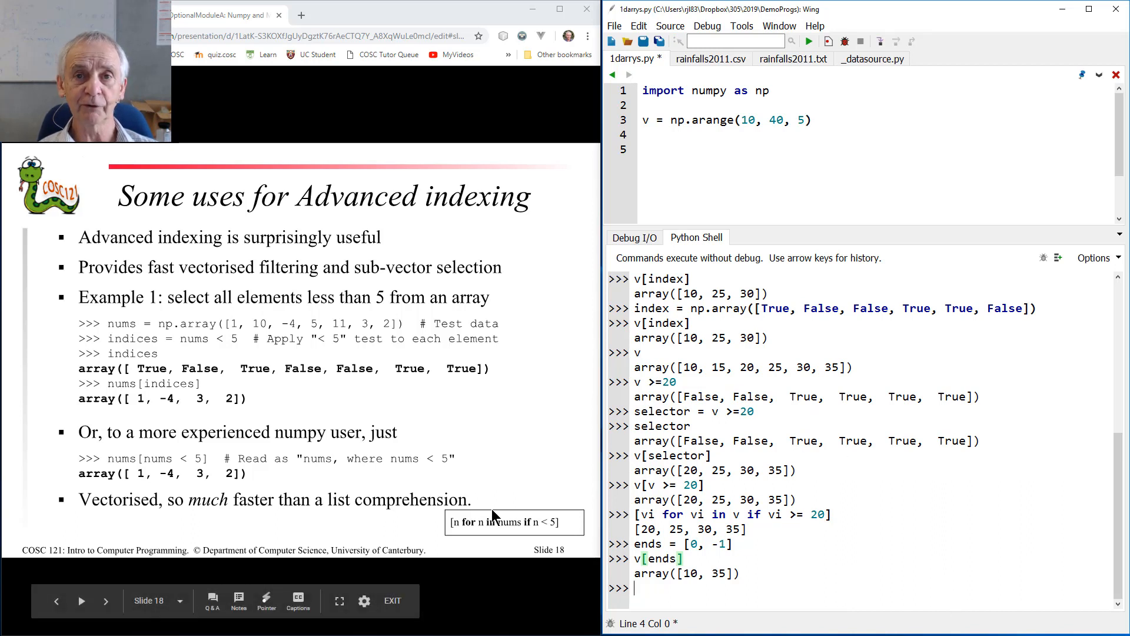
pyautogui.moveTo(174, 112)
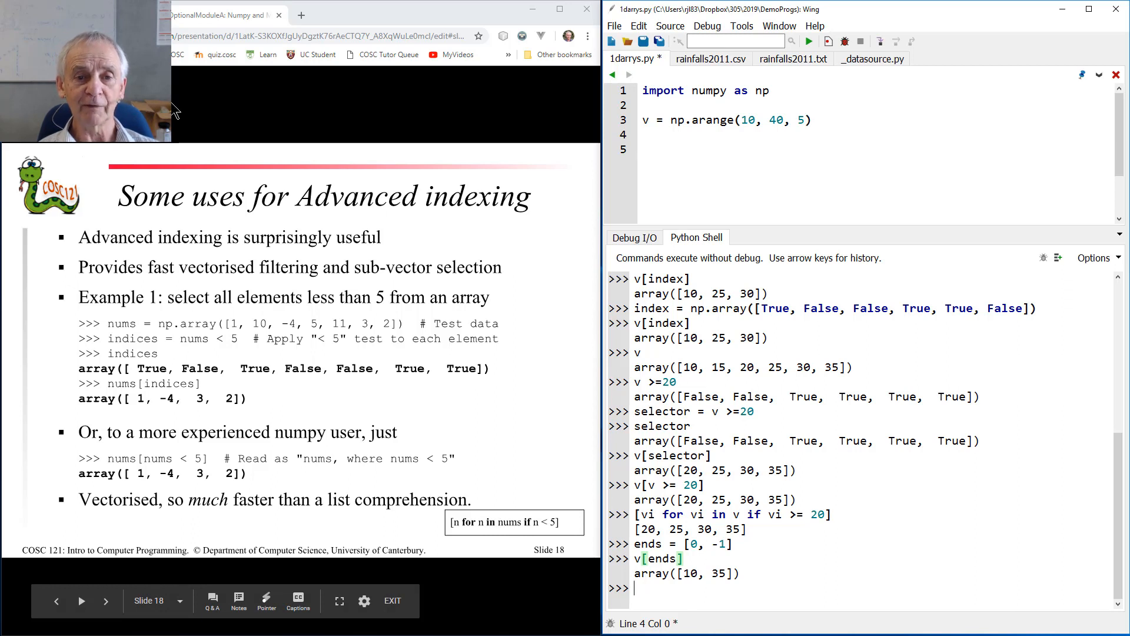
pyautogui.moveTo(254, 478)
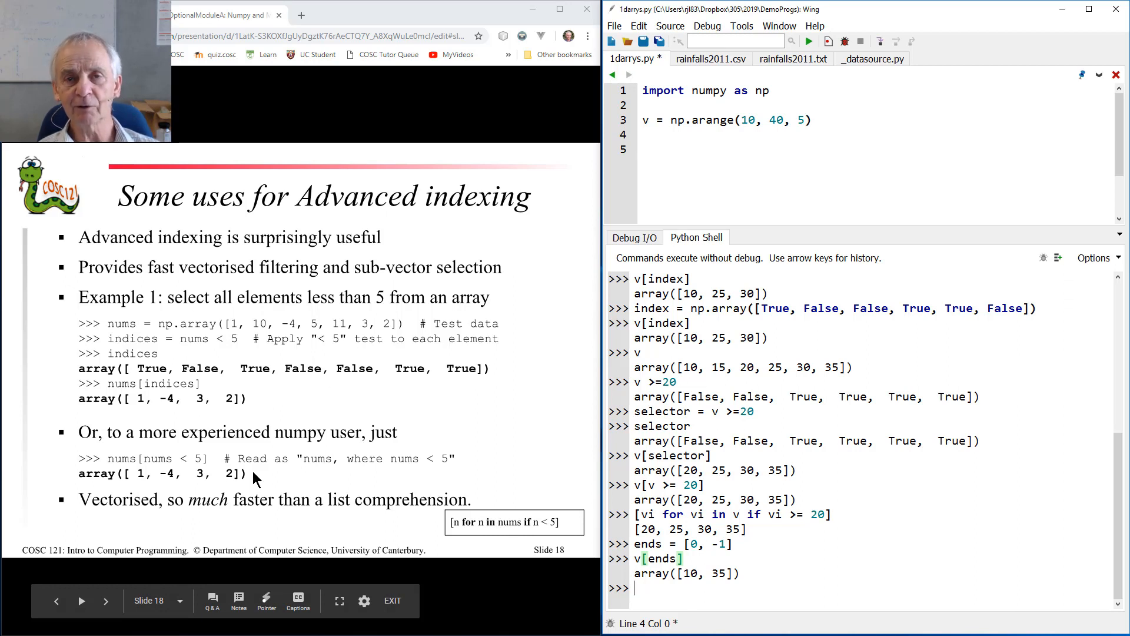